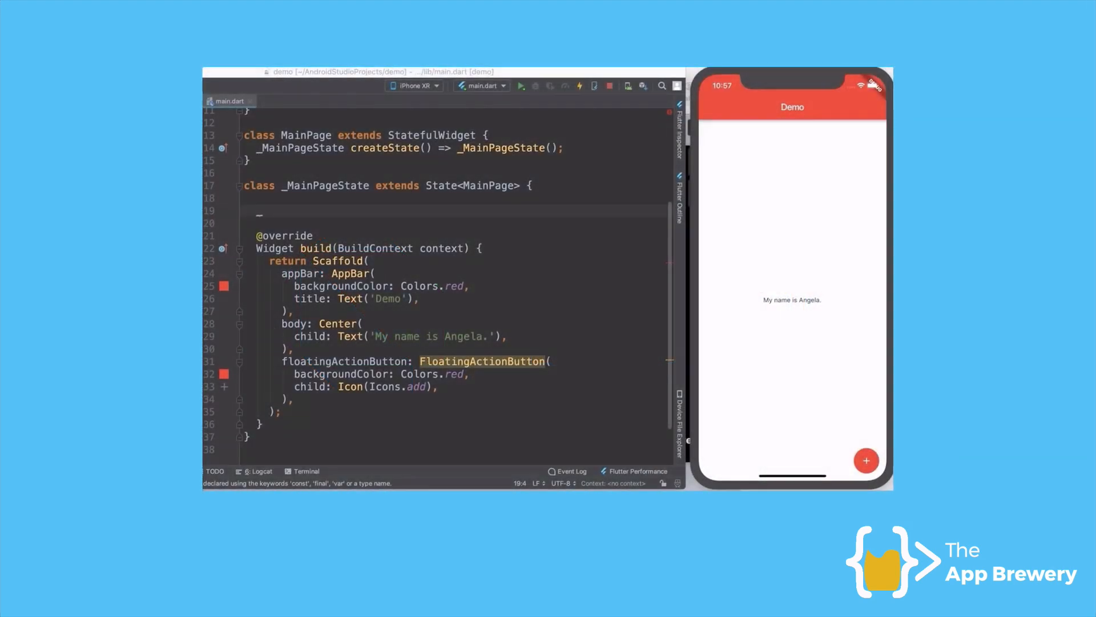
# - Type draft counter code: an int num, a 'today: $num' label and an onPressed num++
pyautogui.write('int num = 0;')
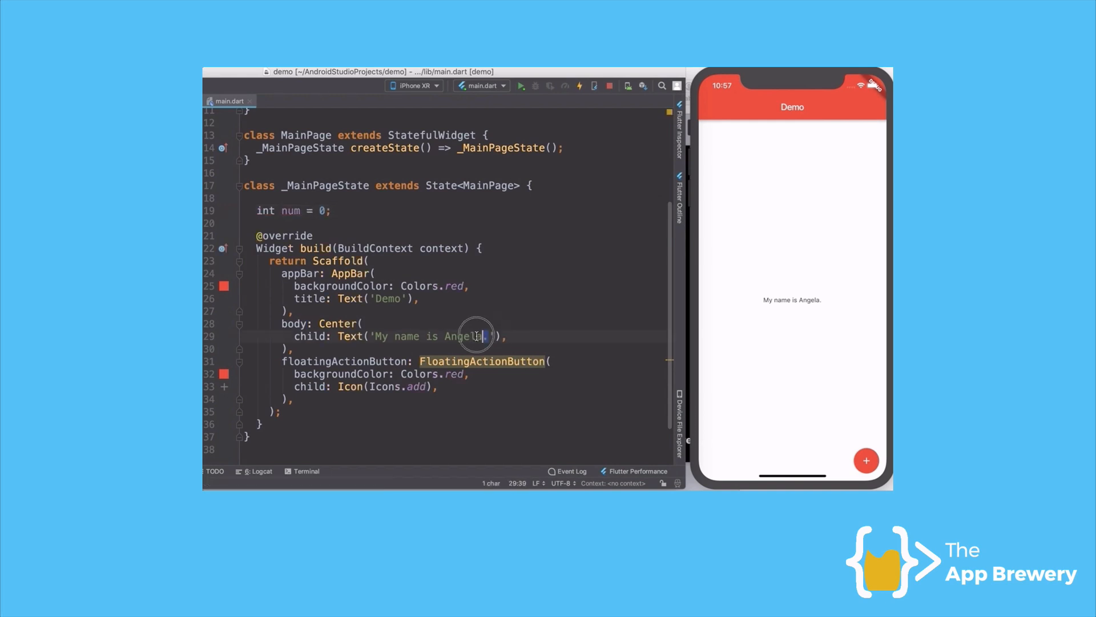
pyautogui.write('Number of donu')
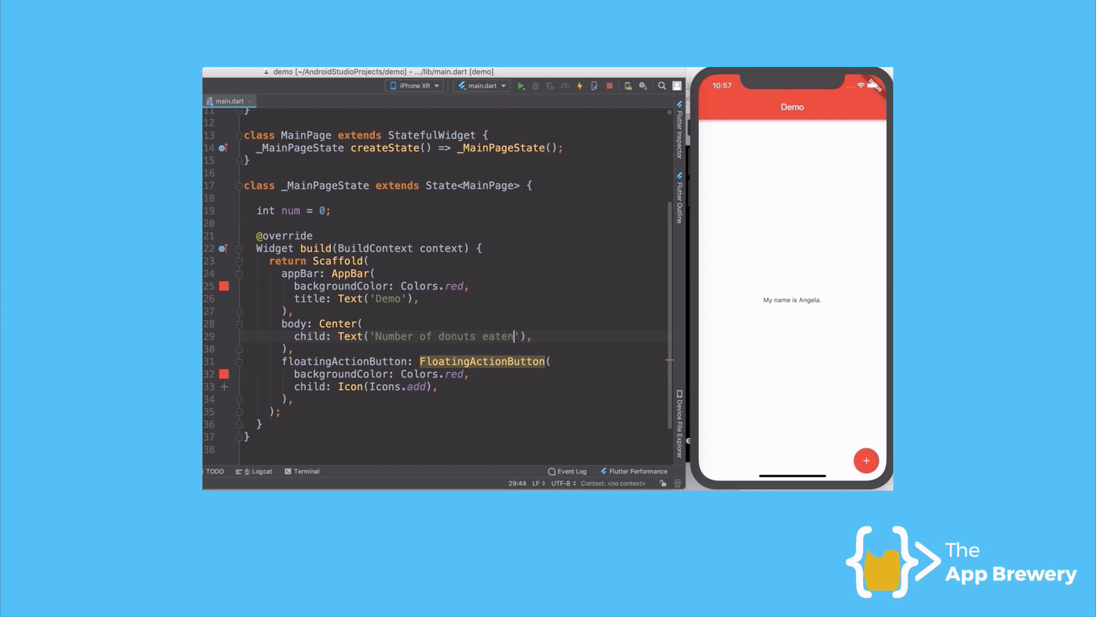
pyautogui.write('today:')
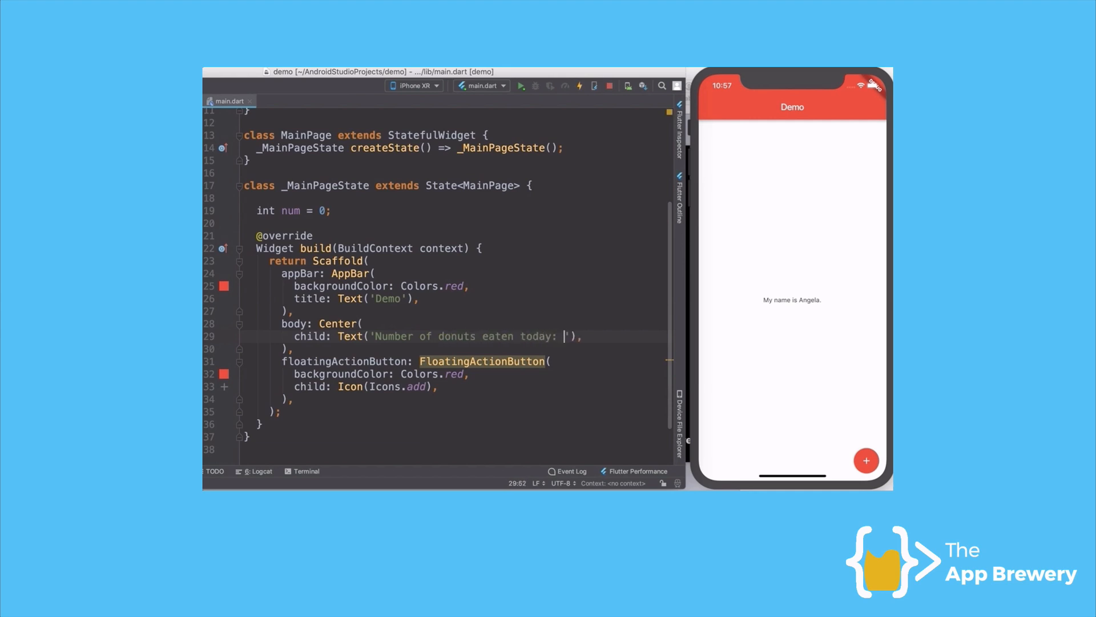
pyautogui.write('$num')
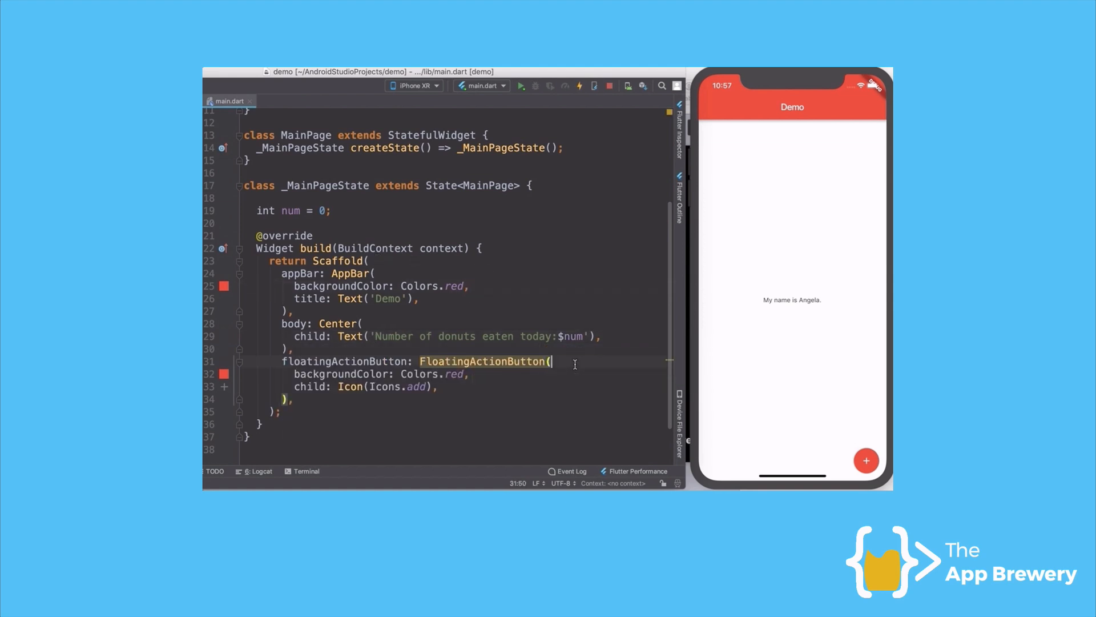
pyautogui.write('onPressed: () {')
pyautogui.write('num')
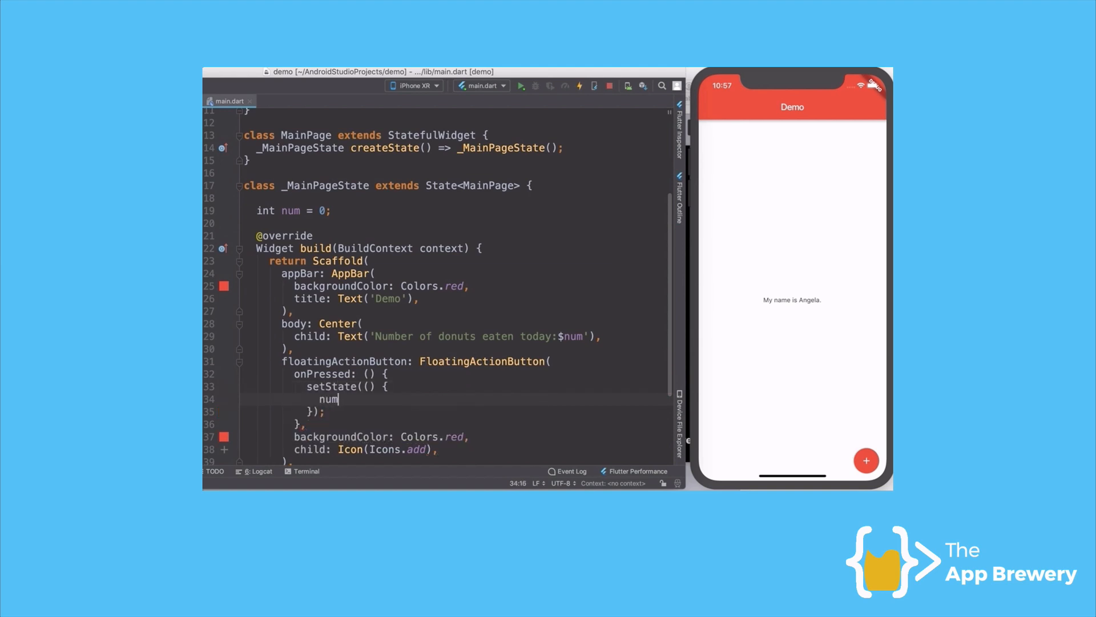
pyautogui.write('++;')
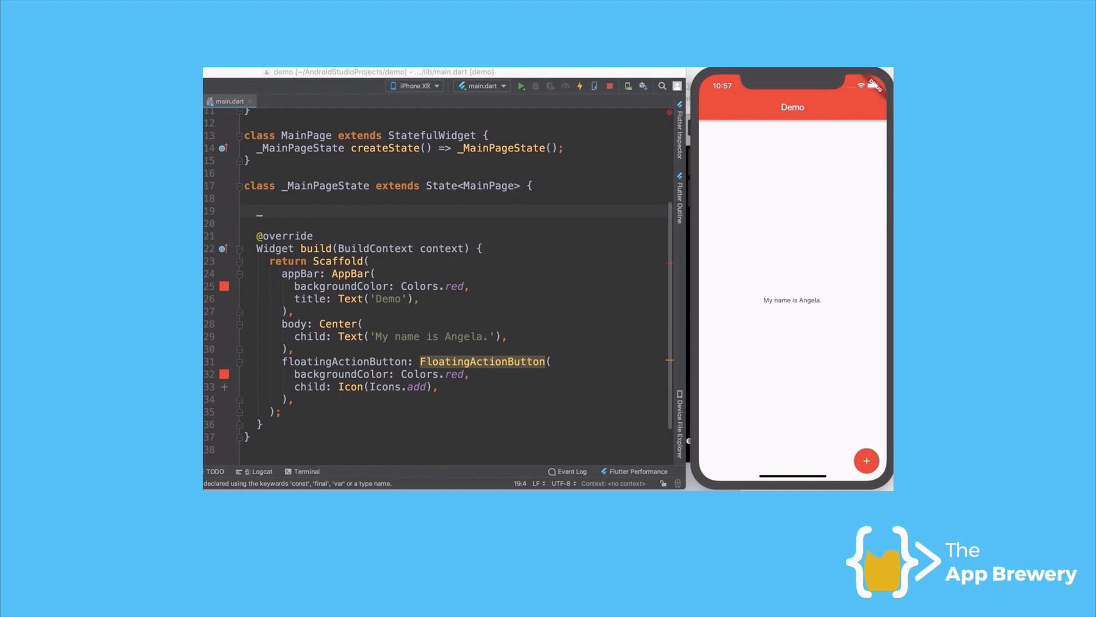
# - Declare 'int num = 0;' in _MainPageState and select the 'My name is Angela.' string
pyautogui.write('int num')
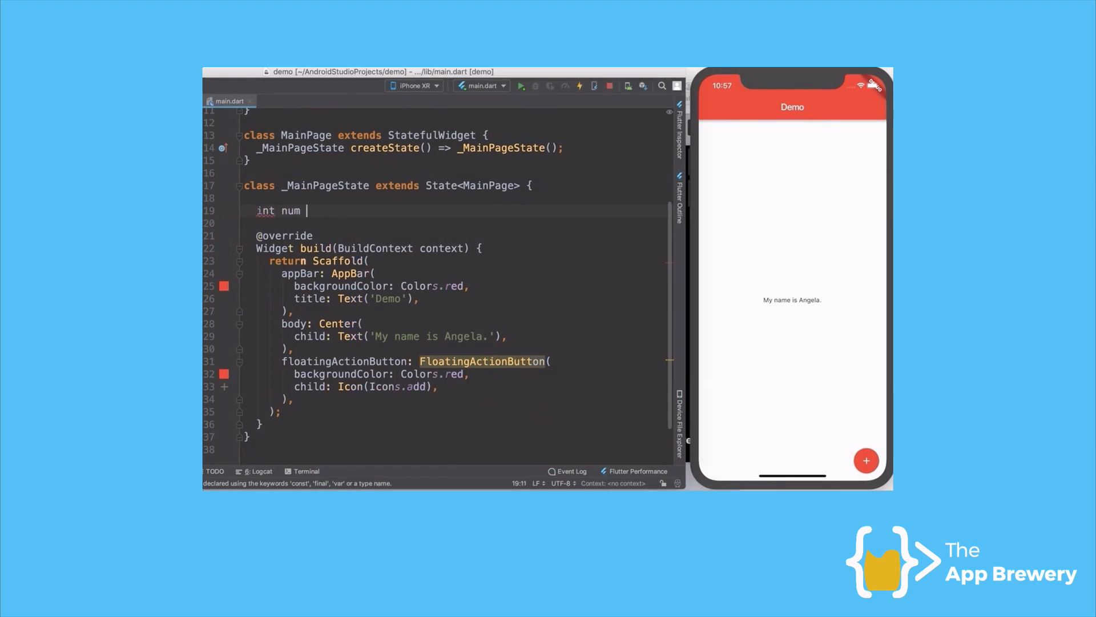
pyautogui.write('= 0;')
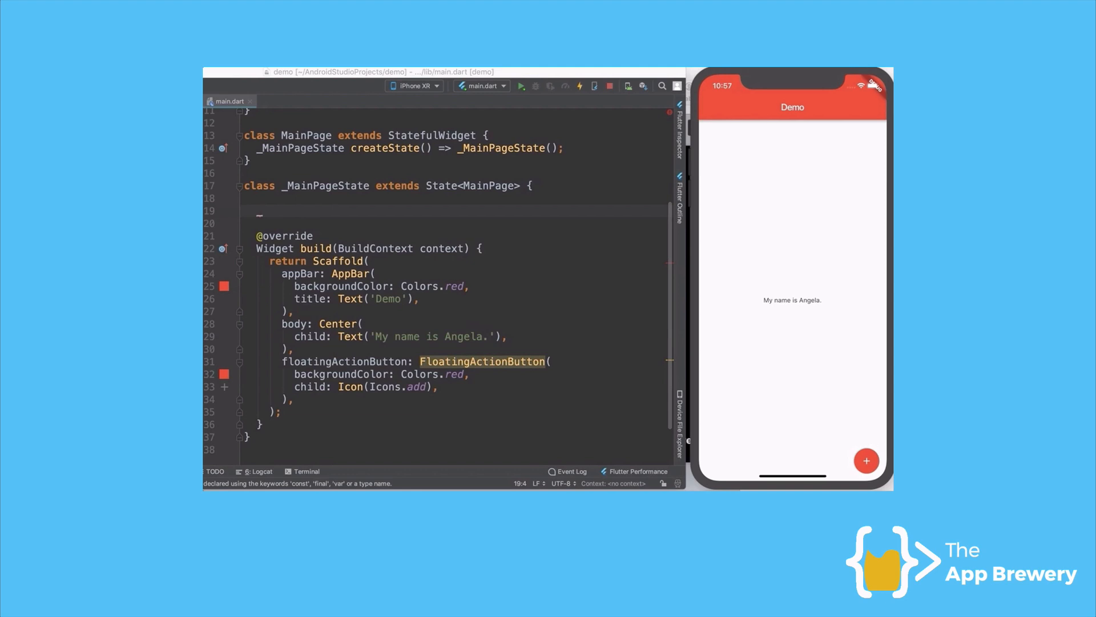
pyautogui.write('int')
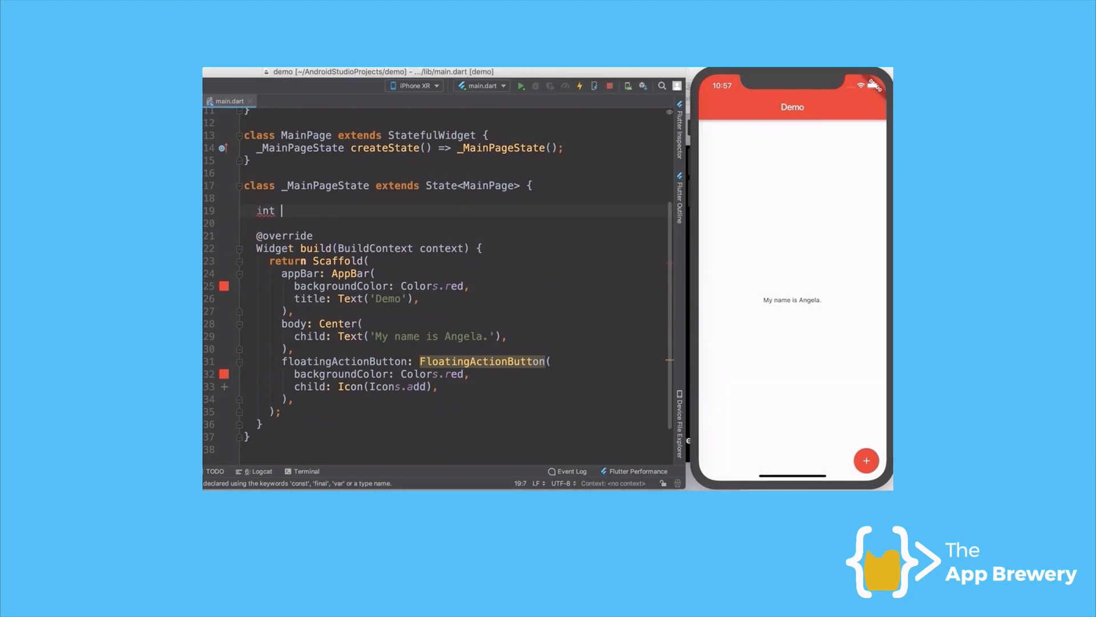
pyautogui.write('num = 0;')
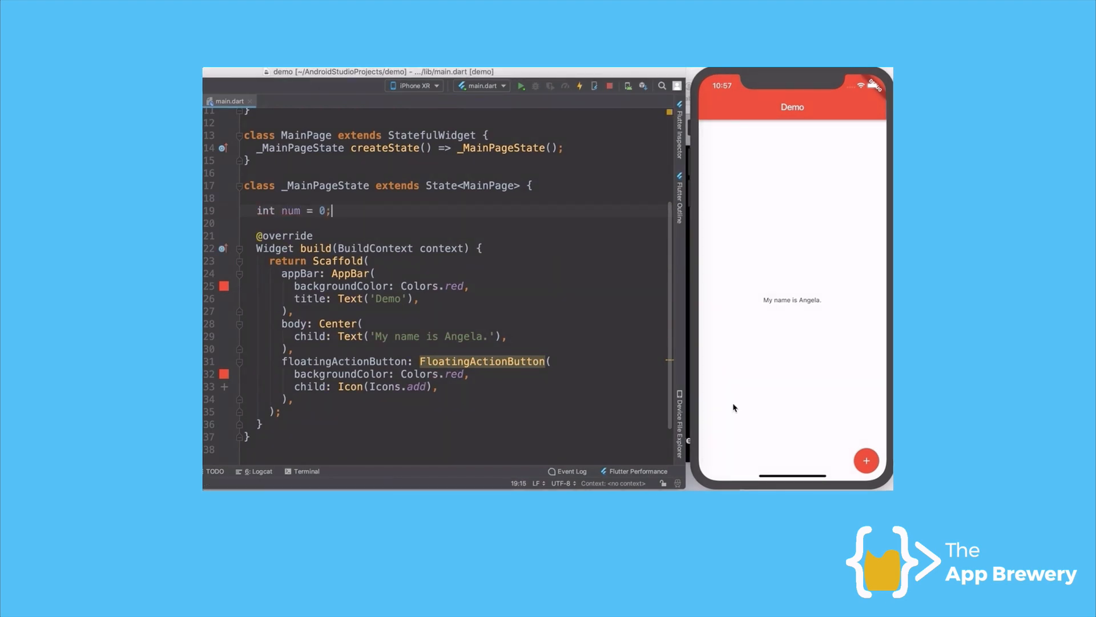
pyautogui.doubleClick(434, 336)
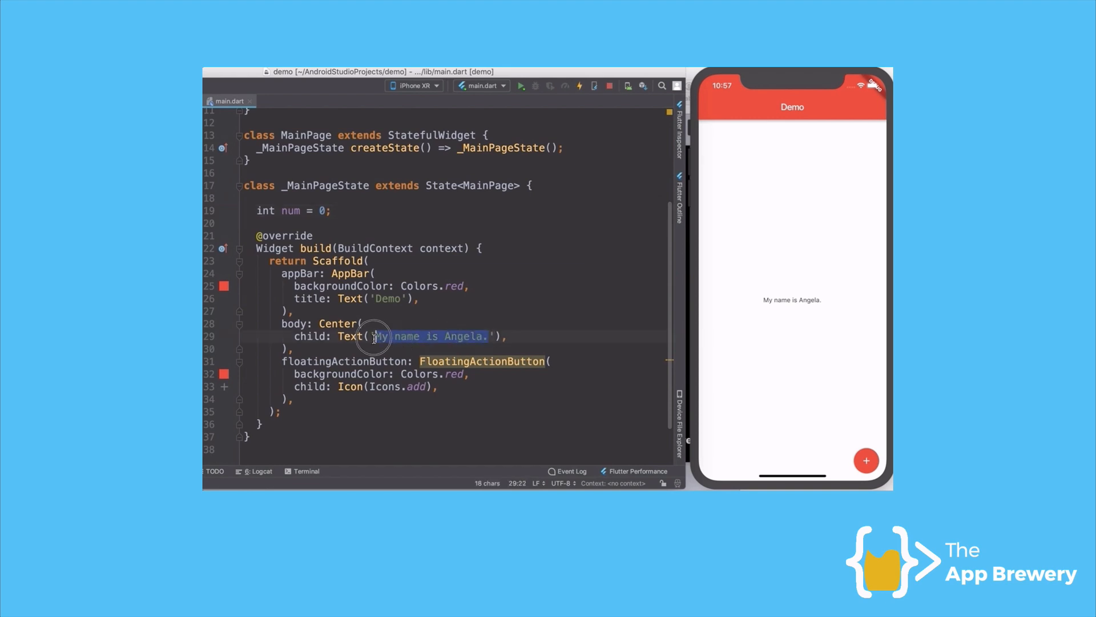
pyautogui.write('Number of d')
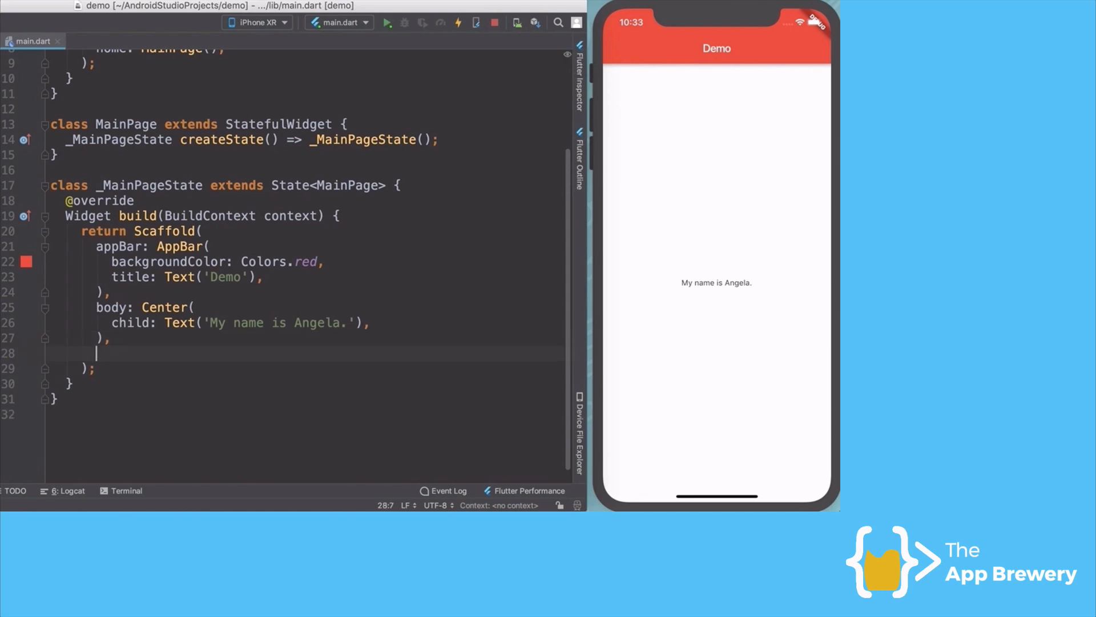
# - Add a FloatingActionButton with a backgroundColor to the Scaffold
pyautogui.write('floatingActionButton: FAB,')
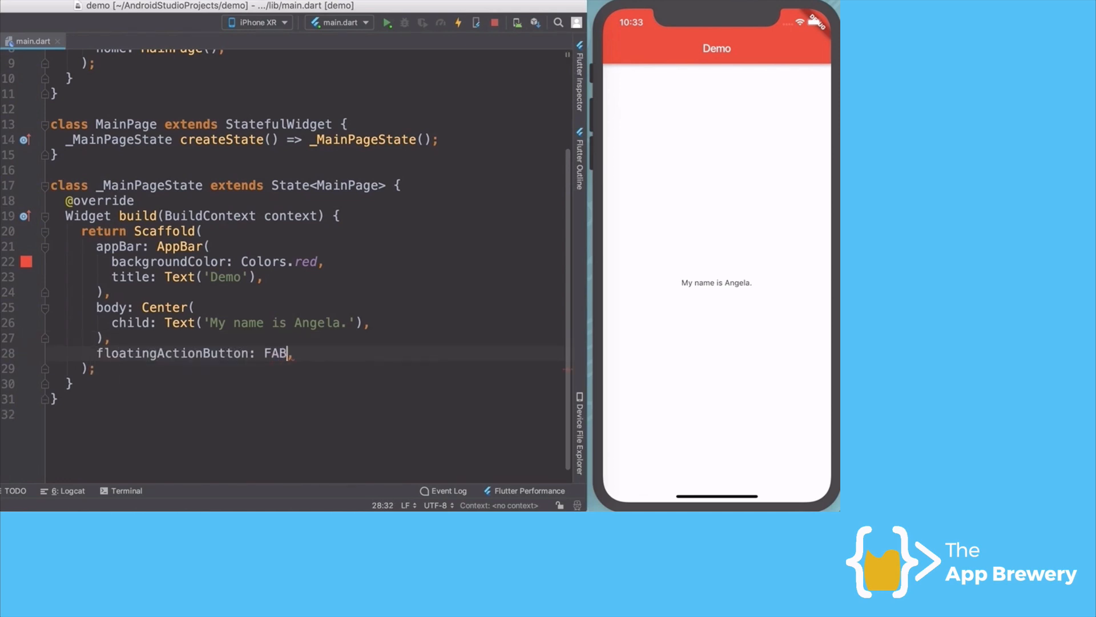
pyautogui.write('FloatingActionButton')
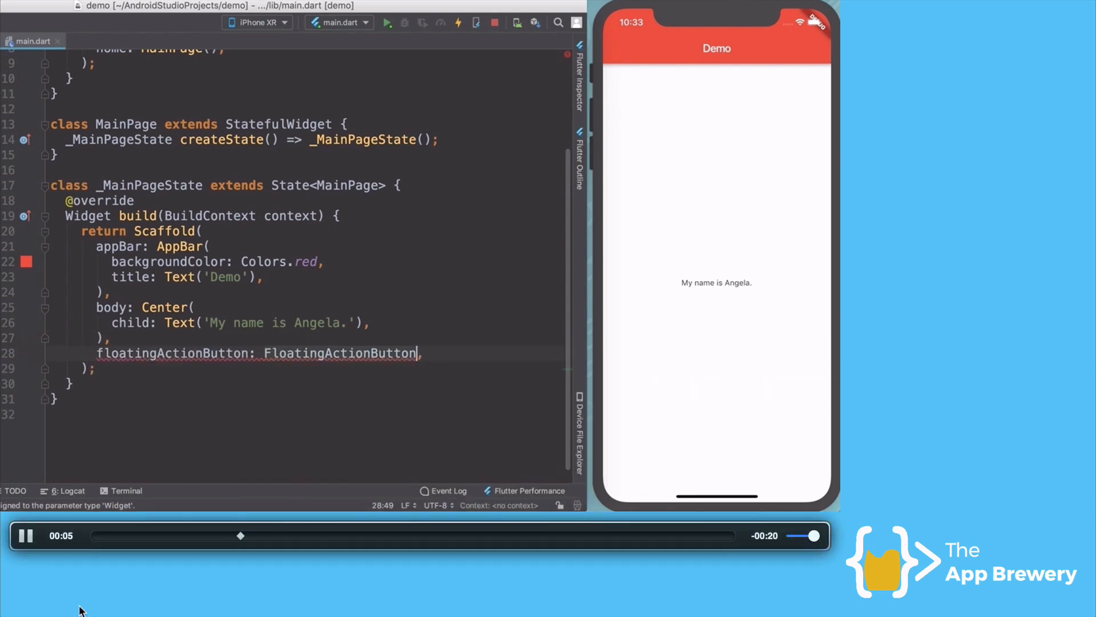
pyautogui.write('()')
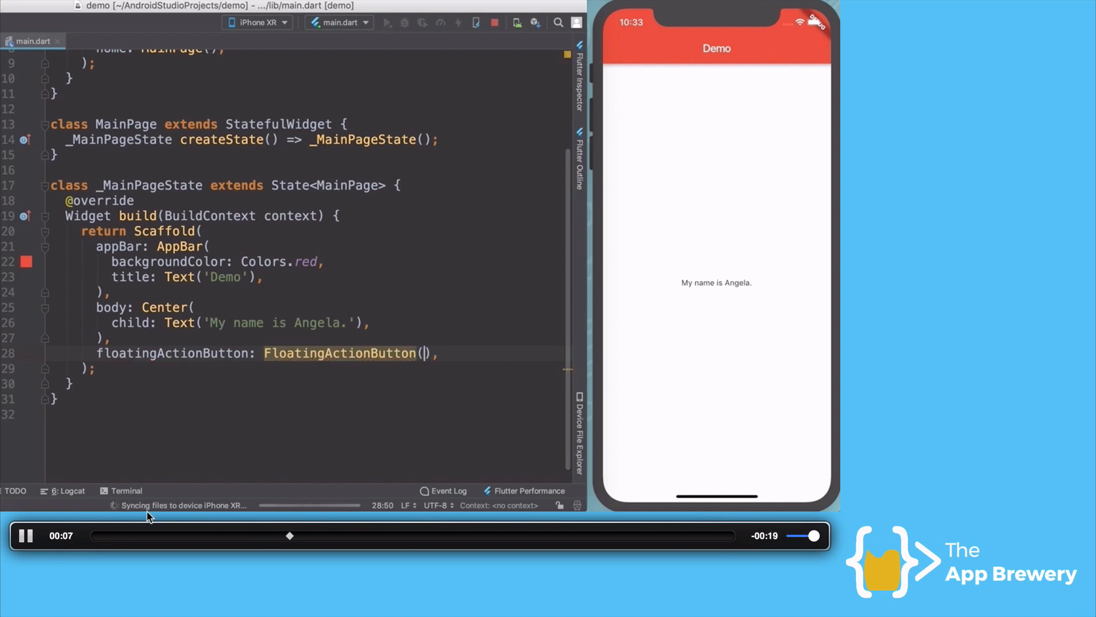
pyautogui.press('enter')
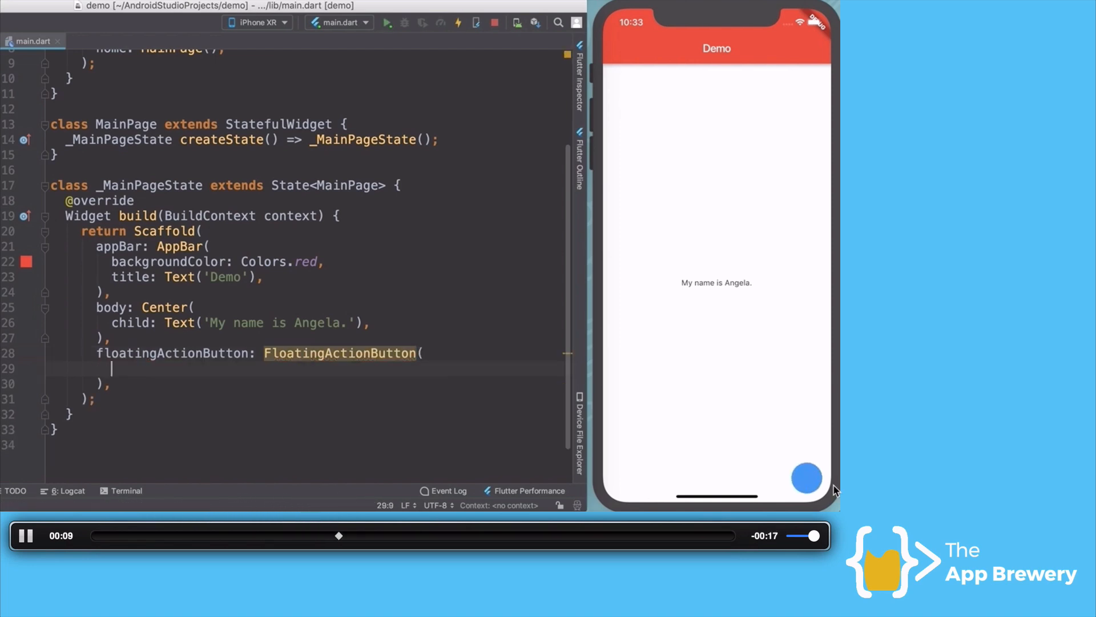
pyautogui.write('backgroundColor: Colors.red,')
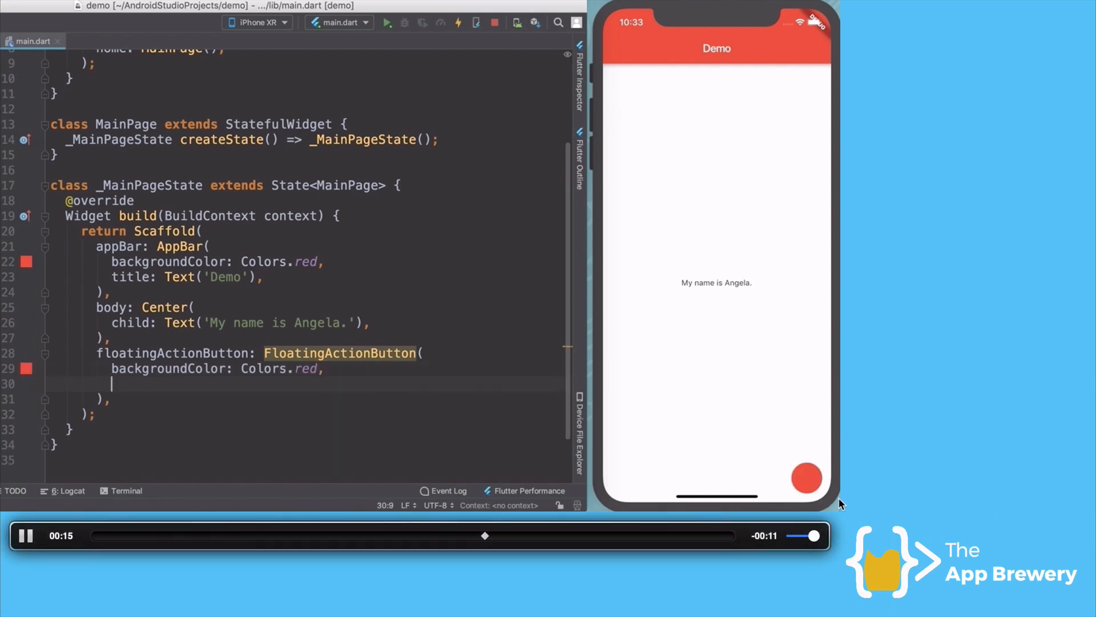
# - Give the floating action button an Icon child showing Icons.add
pyautogui.write('child:')
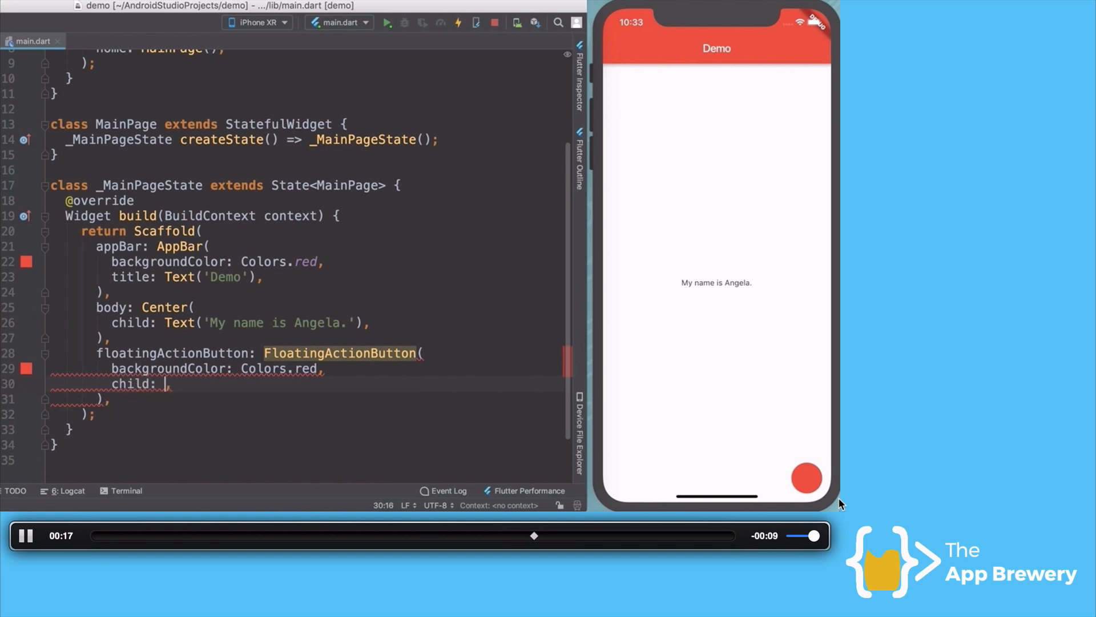
pyautogui.write('Icon(I')
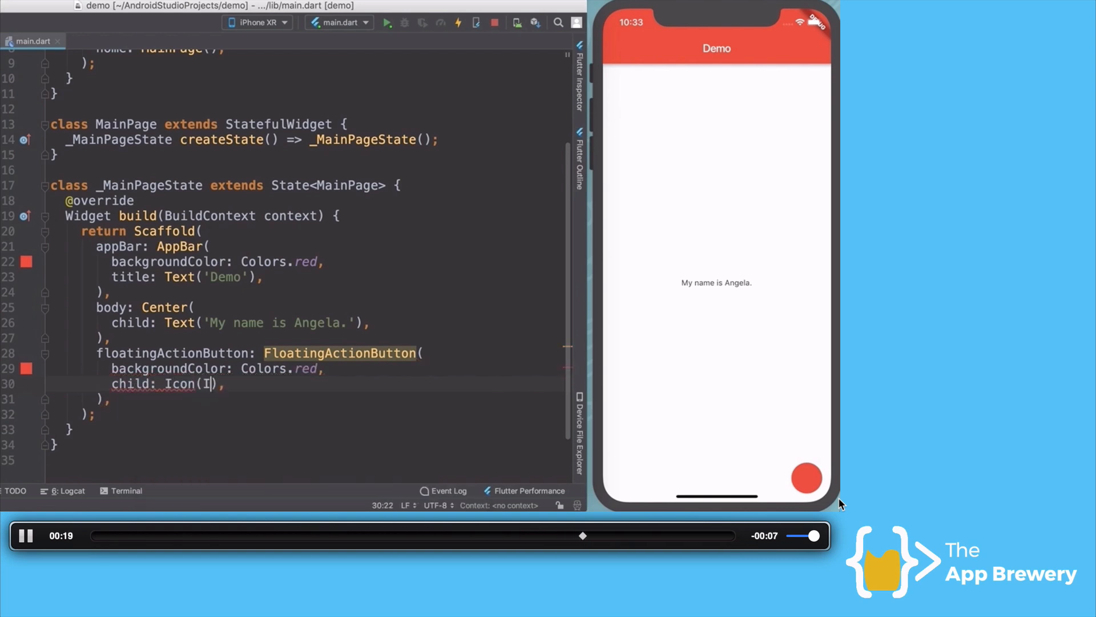
pyautogui.write('Icons.add')
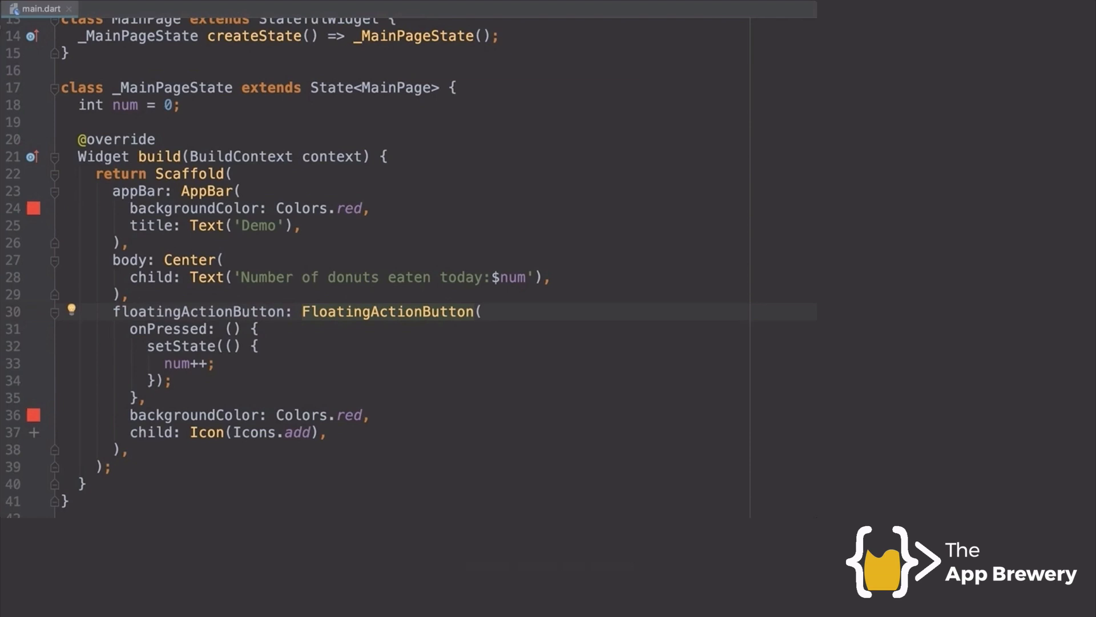
pyautogui.moveTo(387, 311)
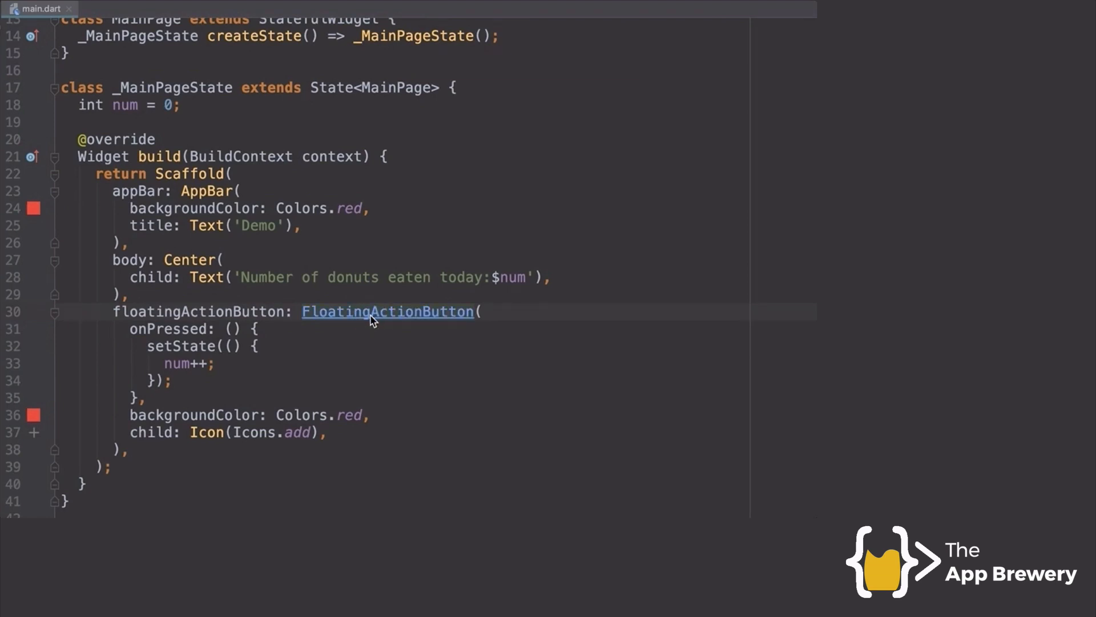
# - Follow FloatingActionButton into RawMaterialButton's source and scroll through the framework code
pyautogui.click(387, 312)
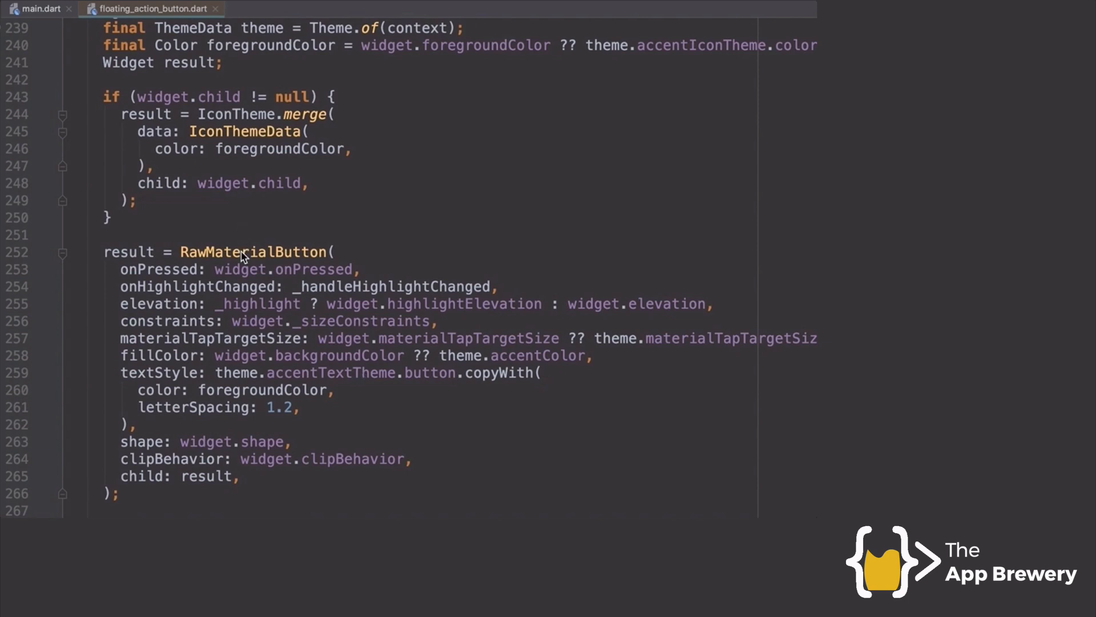
pyautogui.click(265, 9)
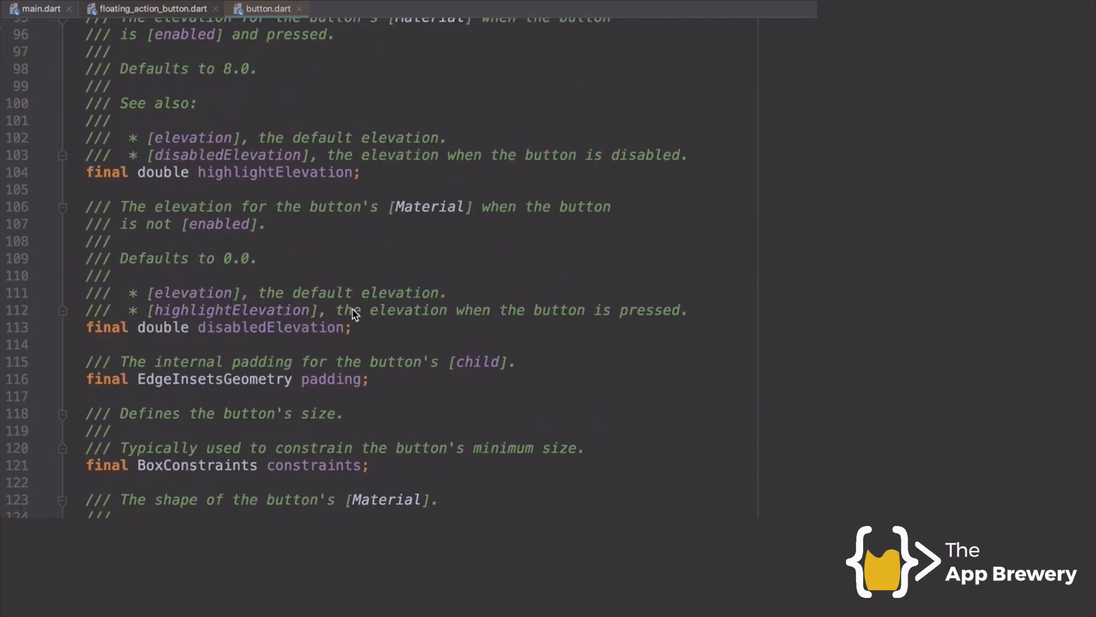
pyautogui.scroll(-3)
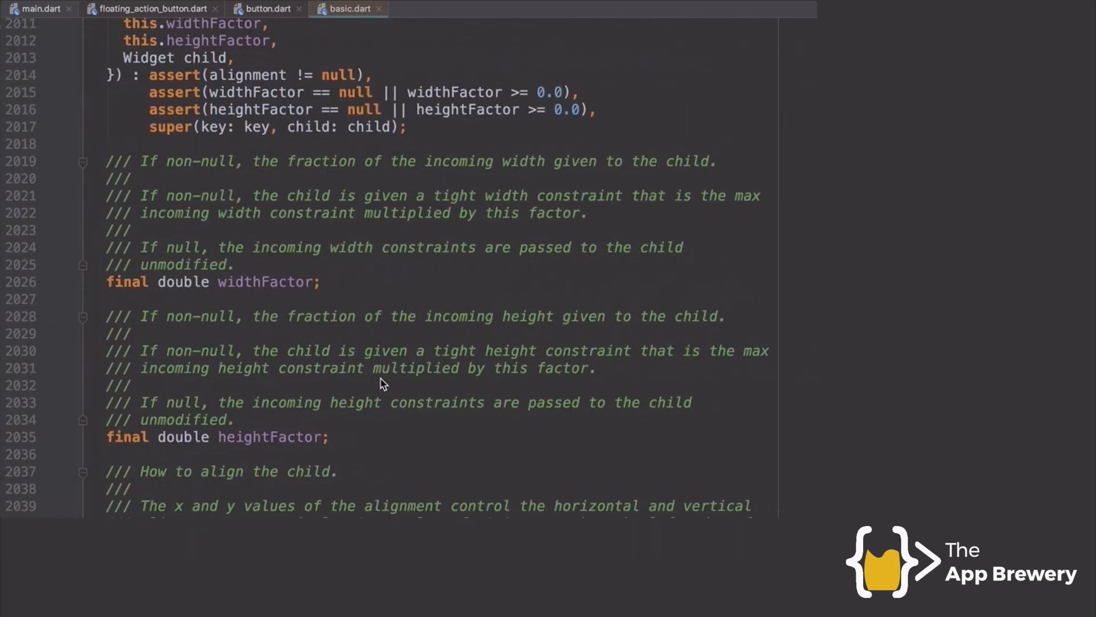
pyautogui.scroll(-3)
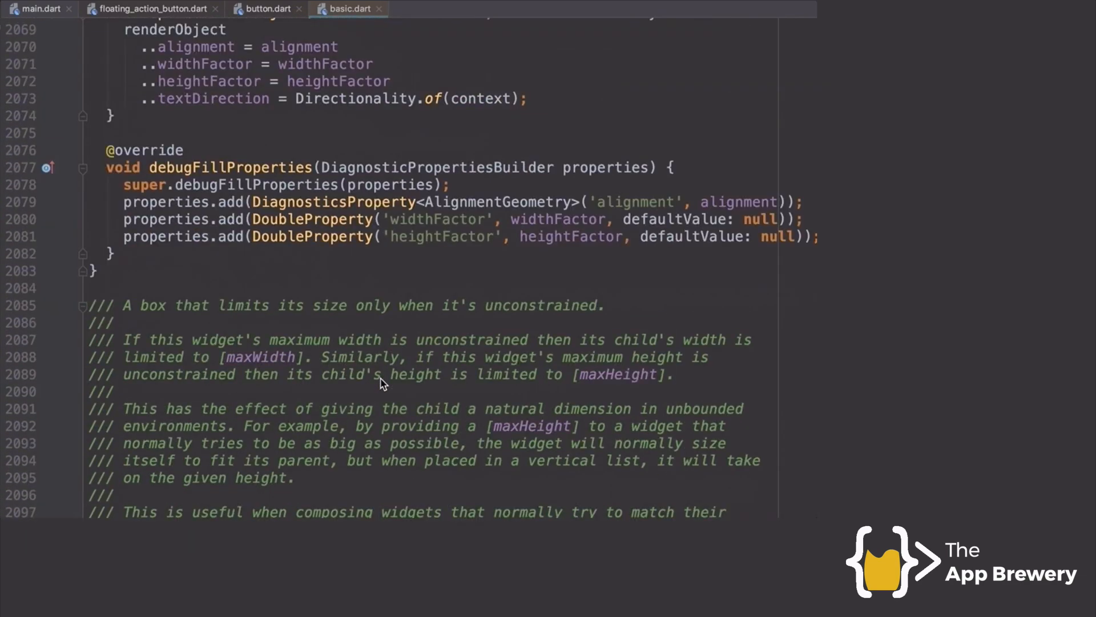
pyautogui.scroll(-3)
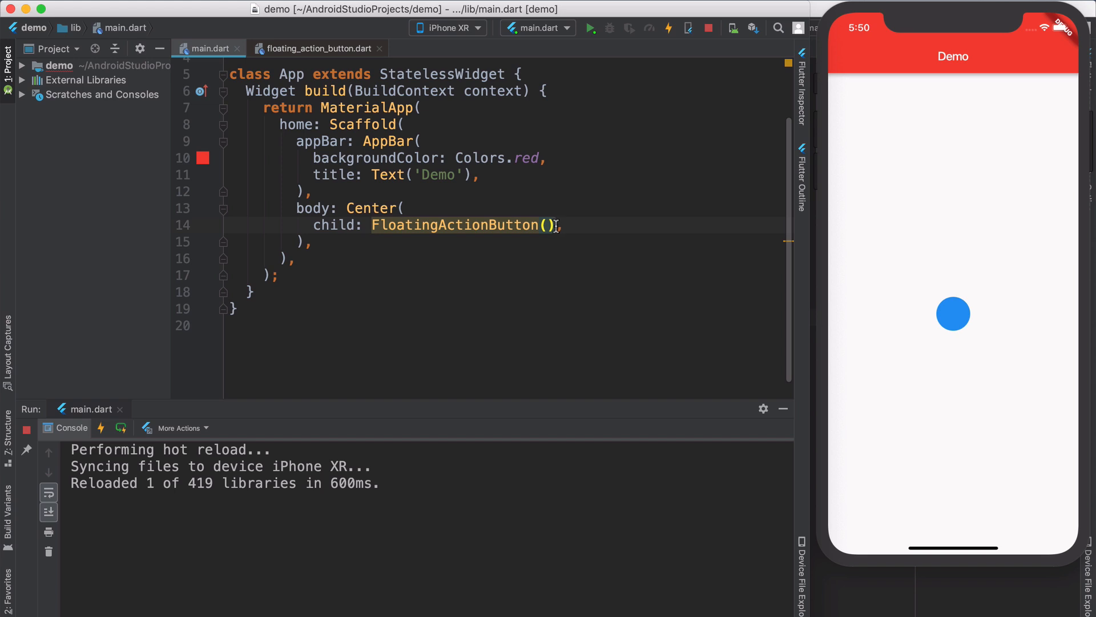
# - Open floating_action_button.dart and select RawMaterialButton in its build method
pyautogui.click(318, 48)
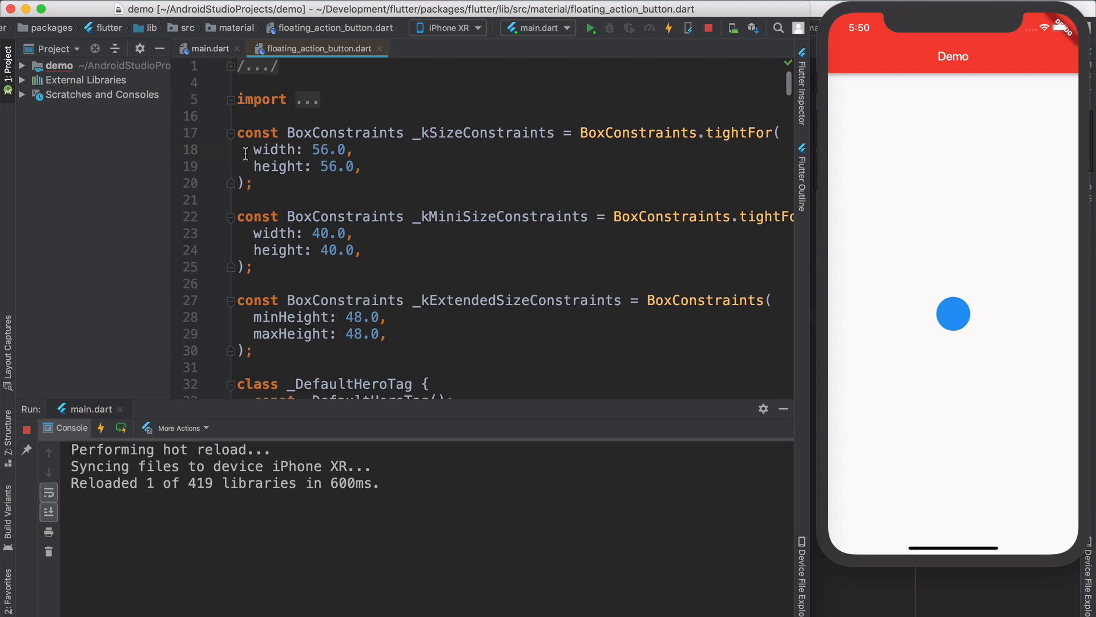
pyautogui.scroll(-3)
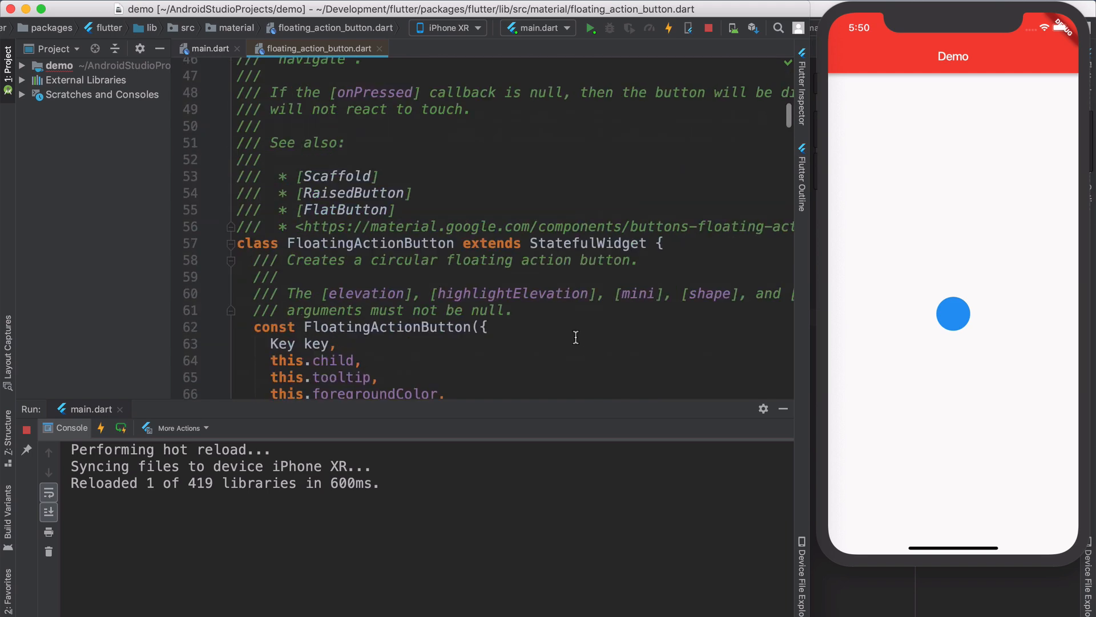
pyautogui.scroll(-3)
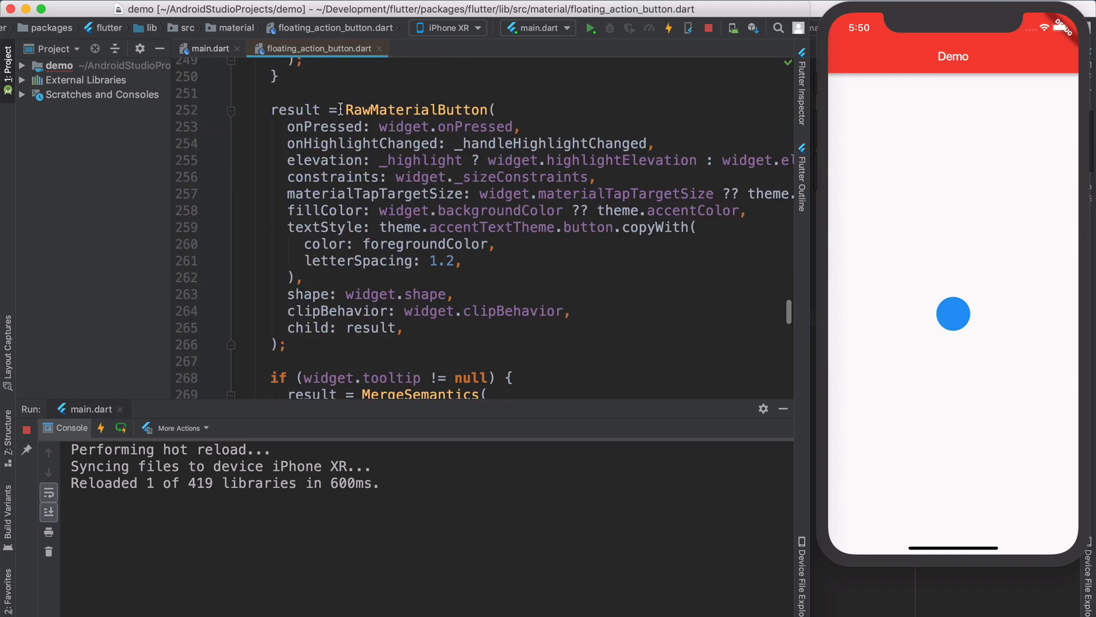
pyautogui.doubleClick(417, 110)
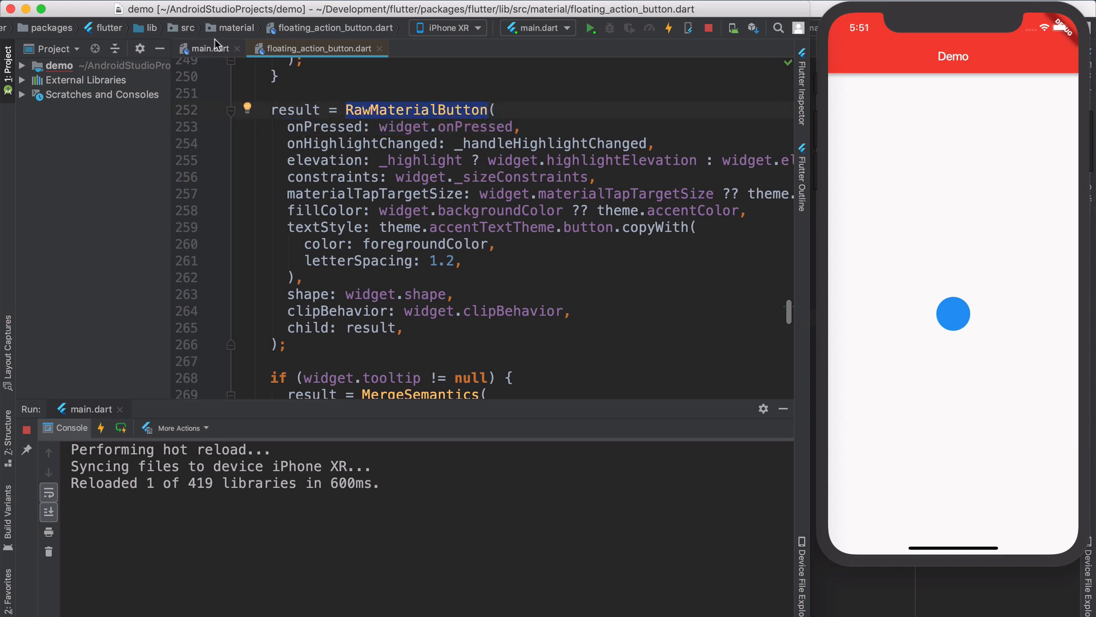
# - Replace the body's FloatingActionButton with a RawMaterialButton filled Colors.red, then hot reload
pyautogui.click(207, 48)
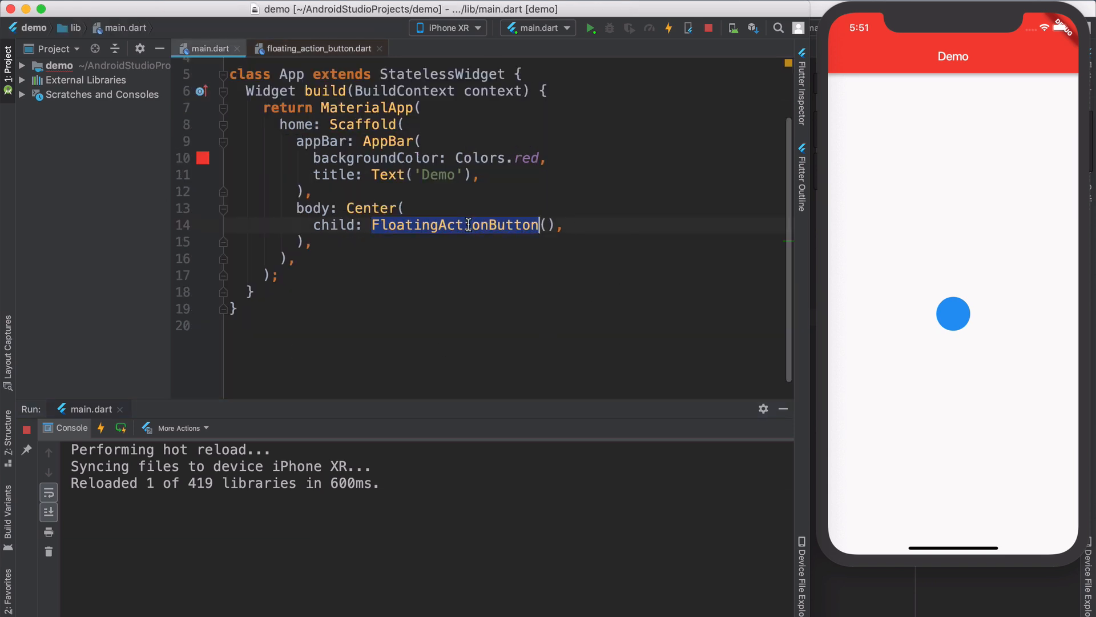
pyautogui.press('Delete')
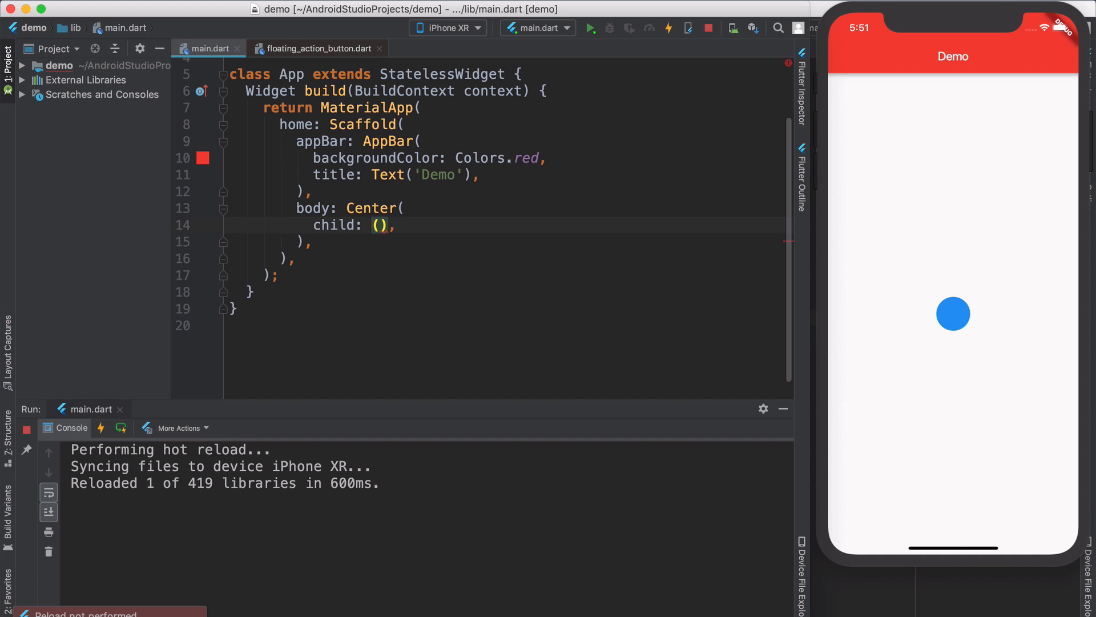
pyautogui.write('RawMaterialButton')
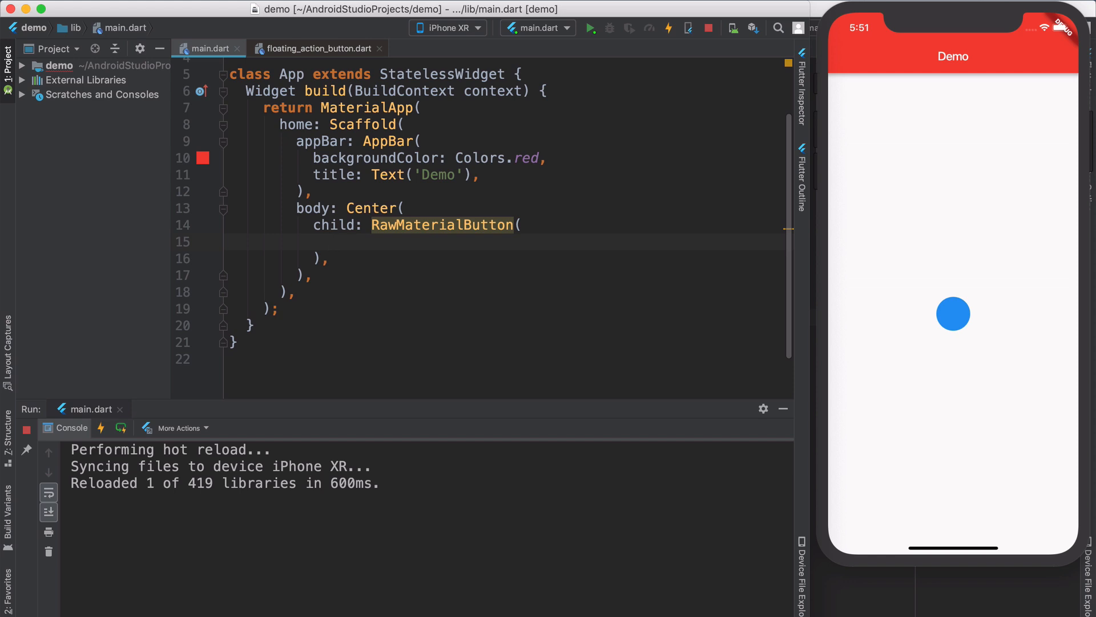
pyautogui.write('fillColor: ,')
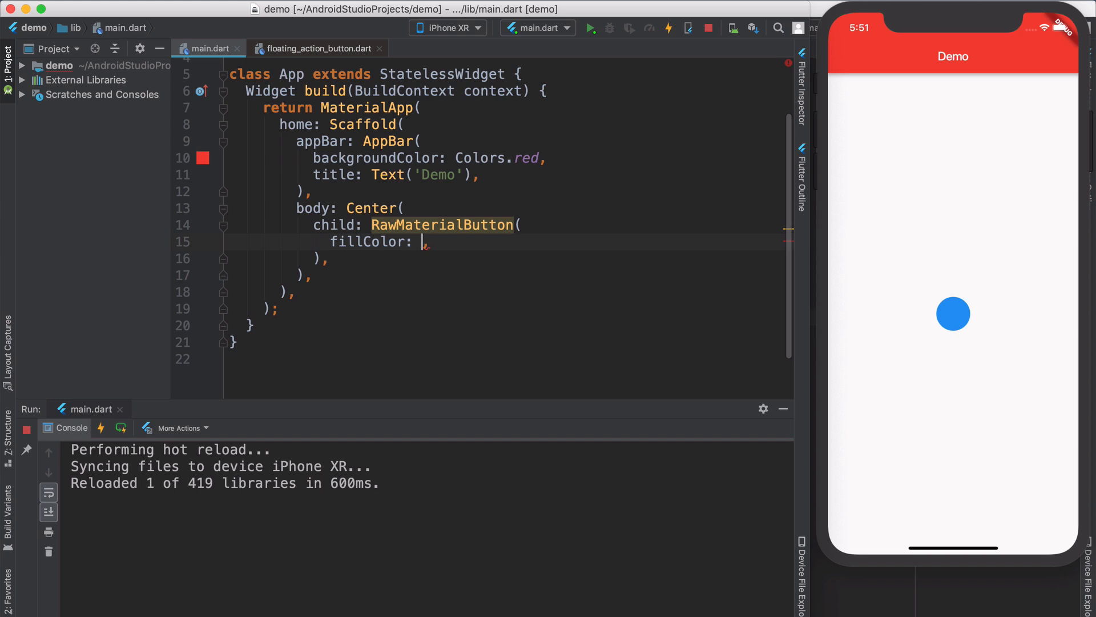
pyautogui.write('Colors')
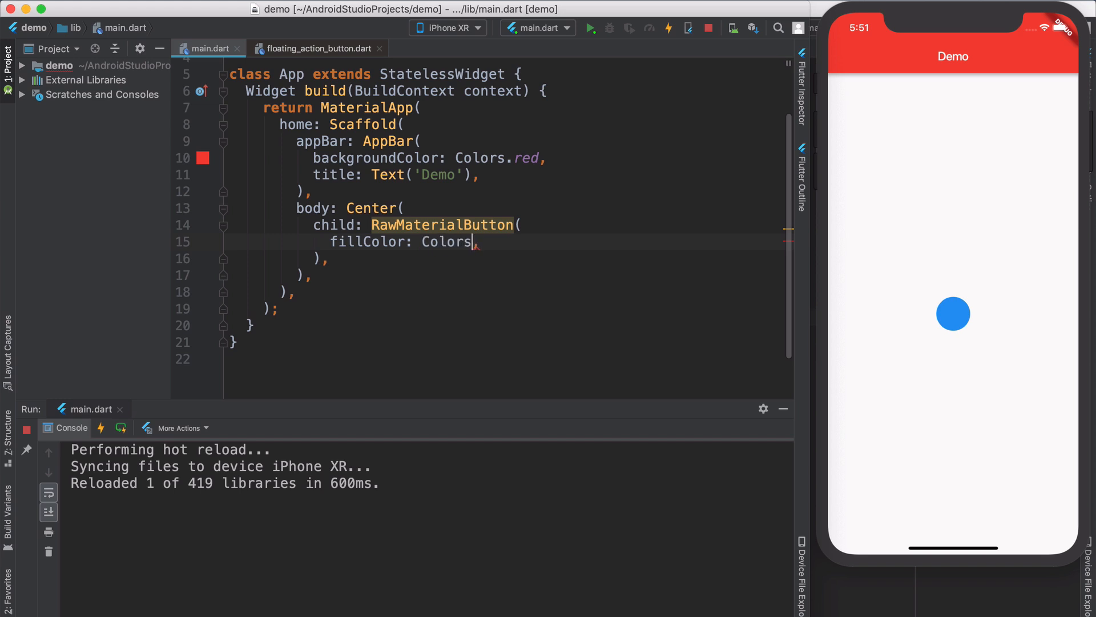
pyautogui.write('red,')
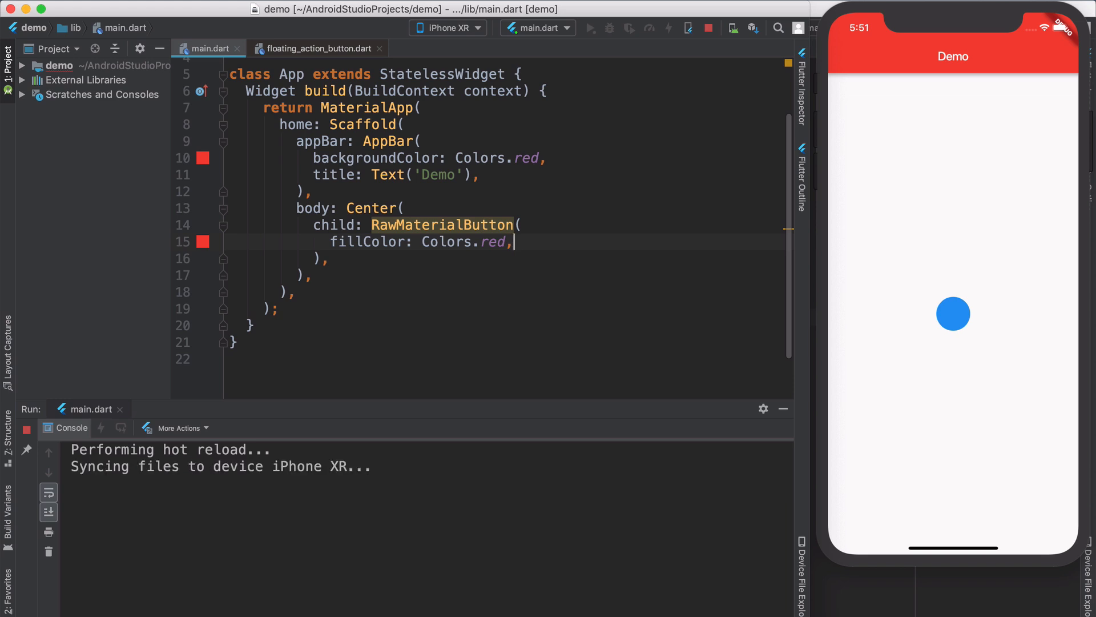
pyautogui.click(667, 28)
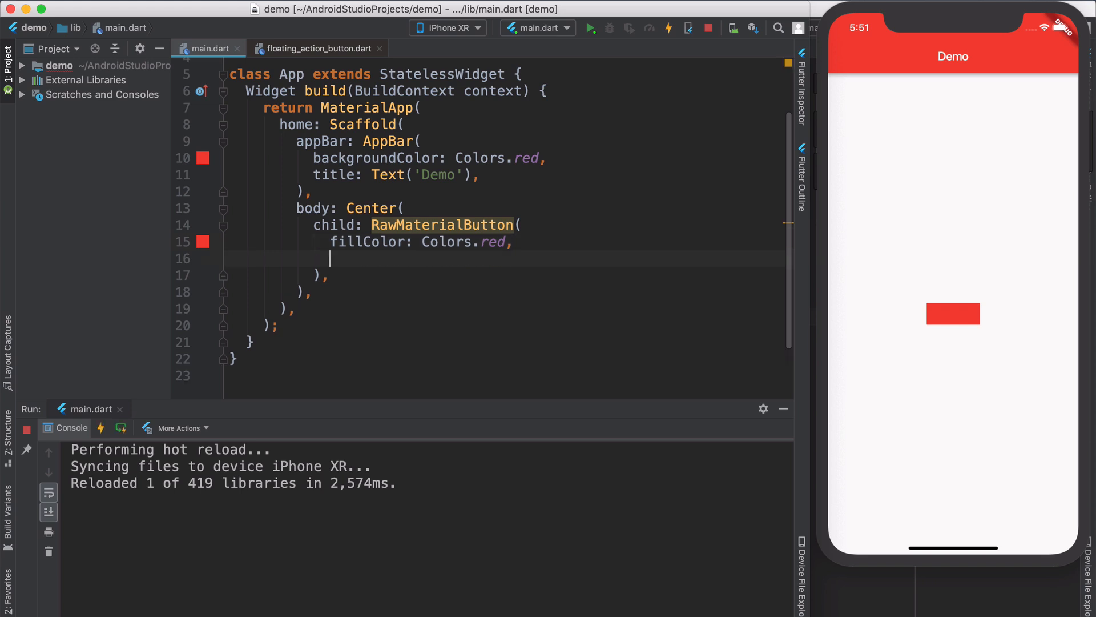
# - Give the button a RoundedRectangleBorder with BorderRadius.circular(50.0), then hot reload
pyautogui.write('sha')
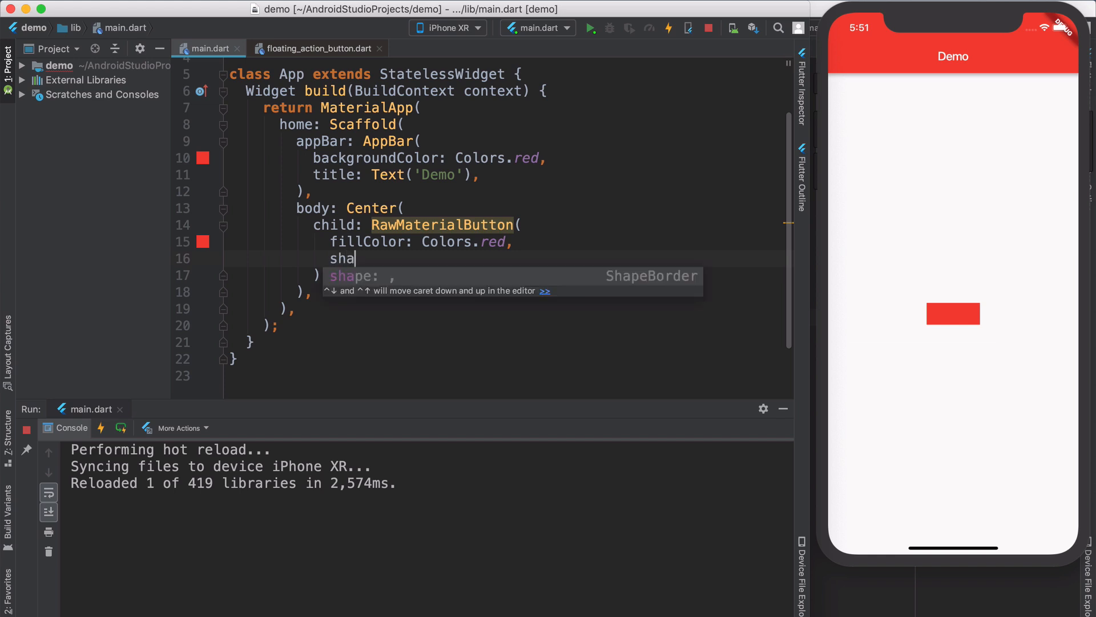
pyautogui.press('Tab')
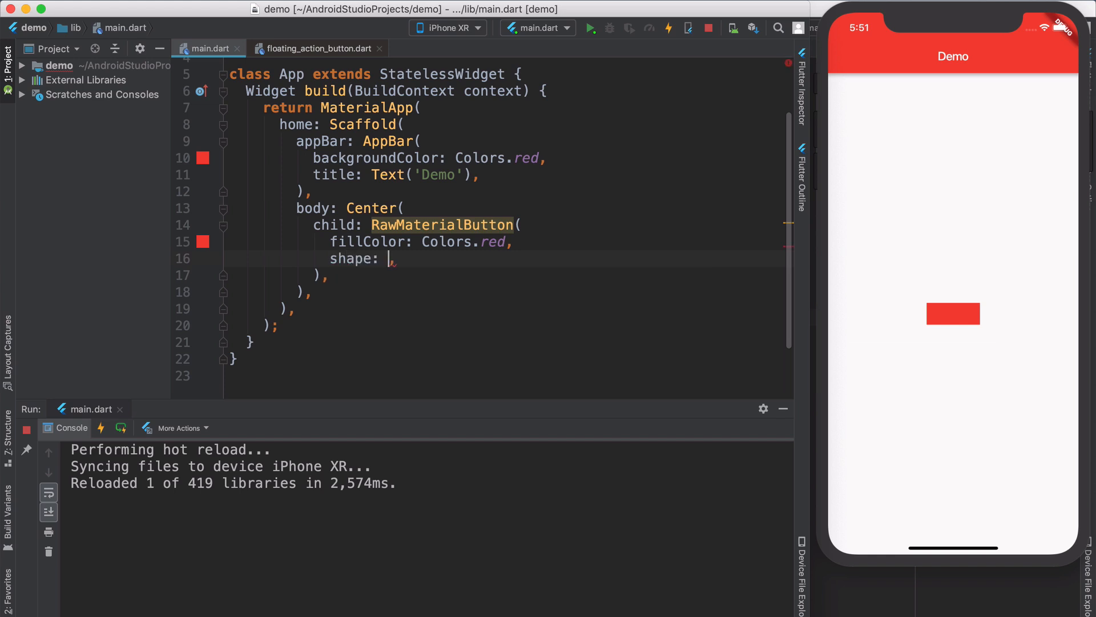
pyautogui.write('Rou')
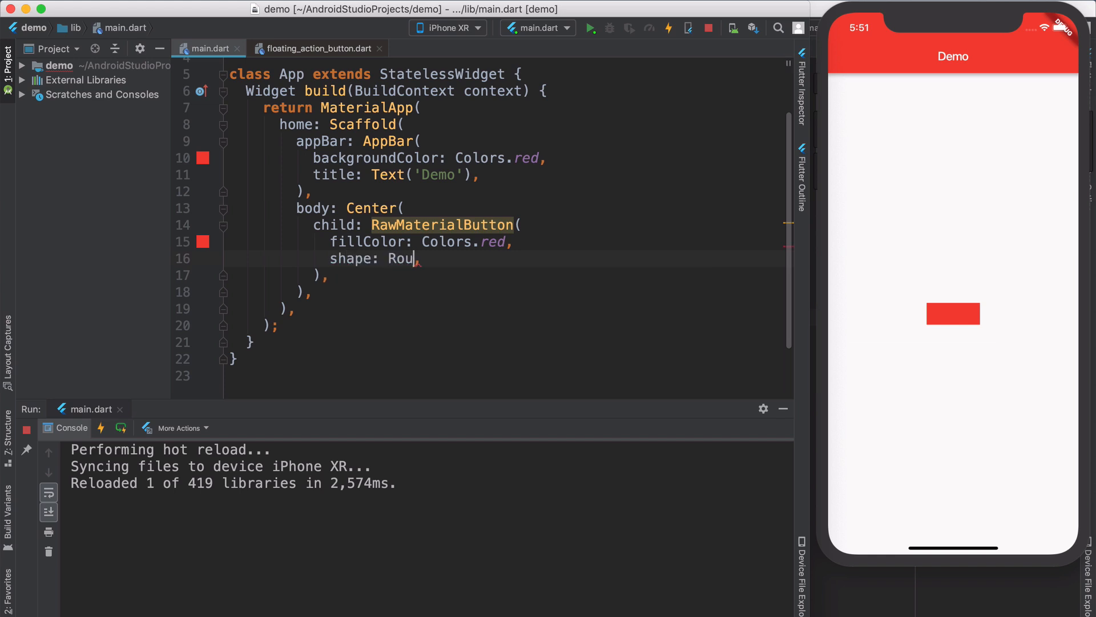
pyautogui.write('ndedRectangleBorder(')
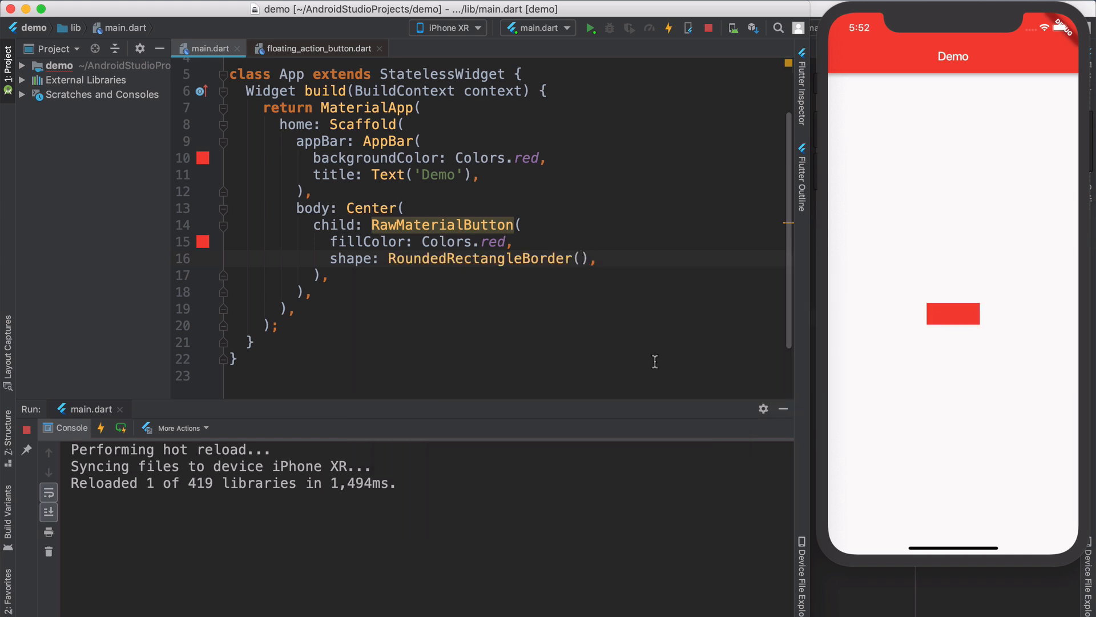
pyautogui.write('borderRadius:')
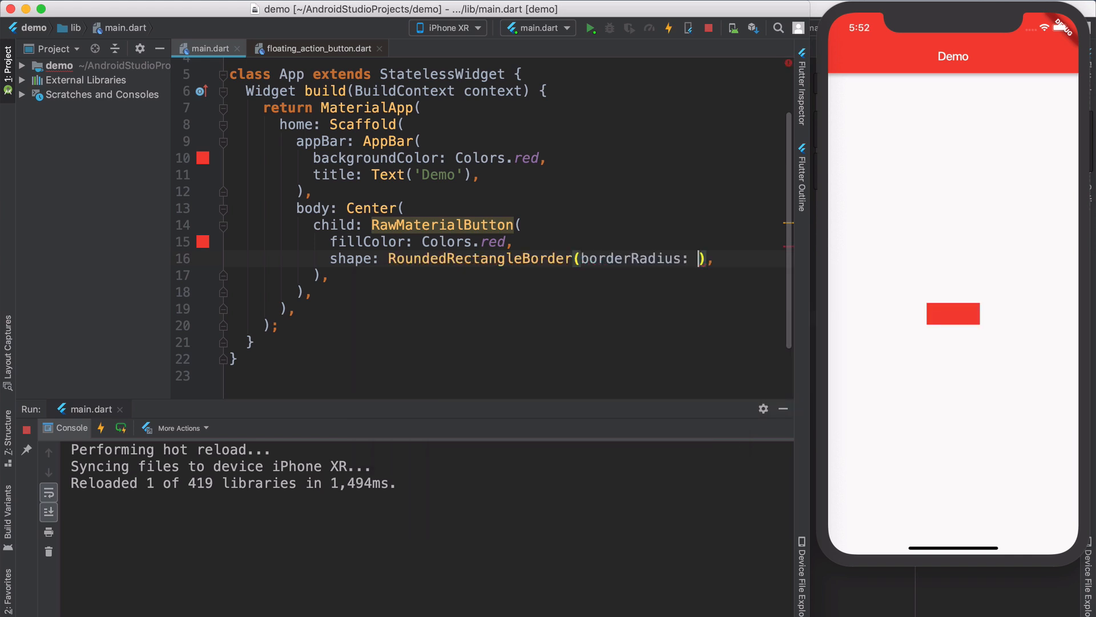
pyautogui.write('BorderRadius.circular(5')
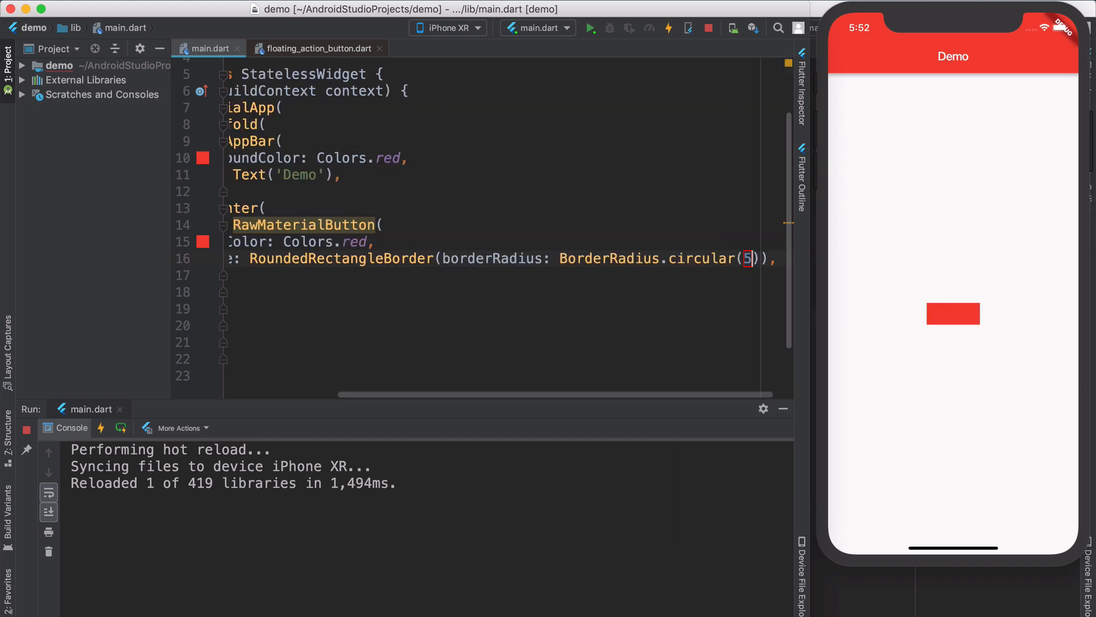
pyautogui.write('50.0')
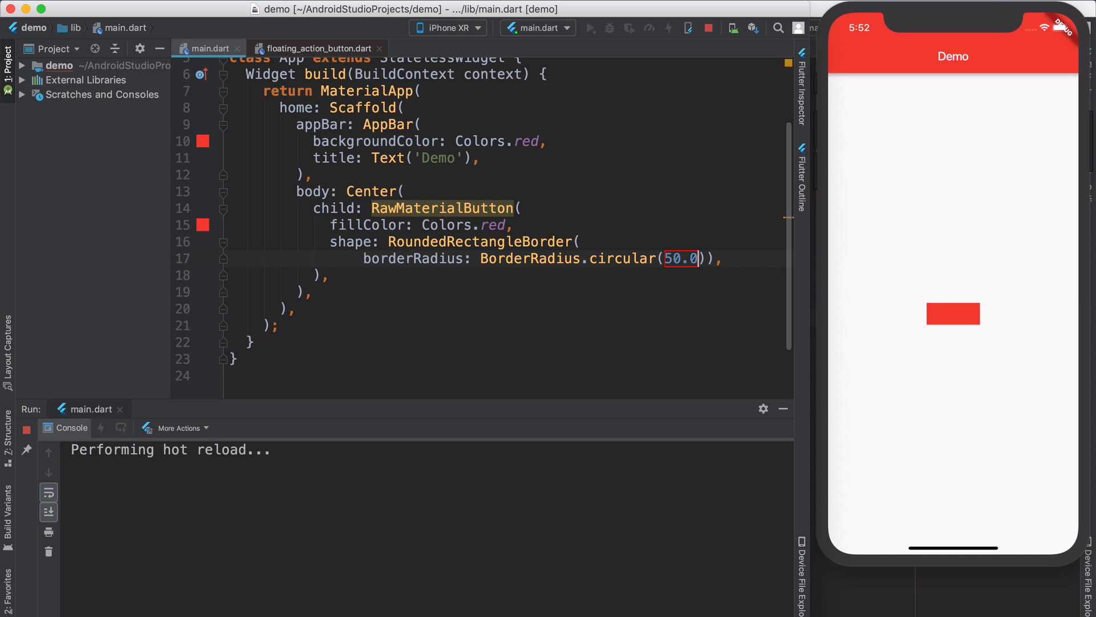
pyautogui.click(667, 28)
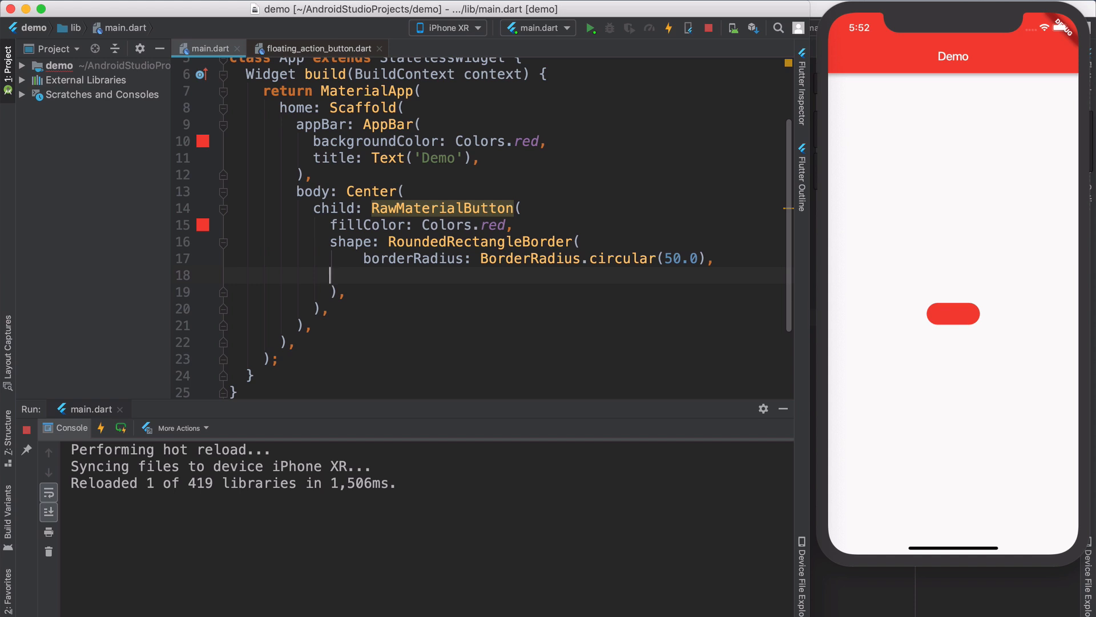
# - Constrain the button with BoxConstraints.tightFor height 50.0 and width 100.0
pyautogui.write('constraints: ,')
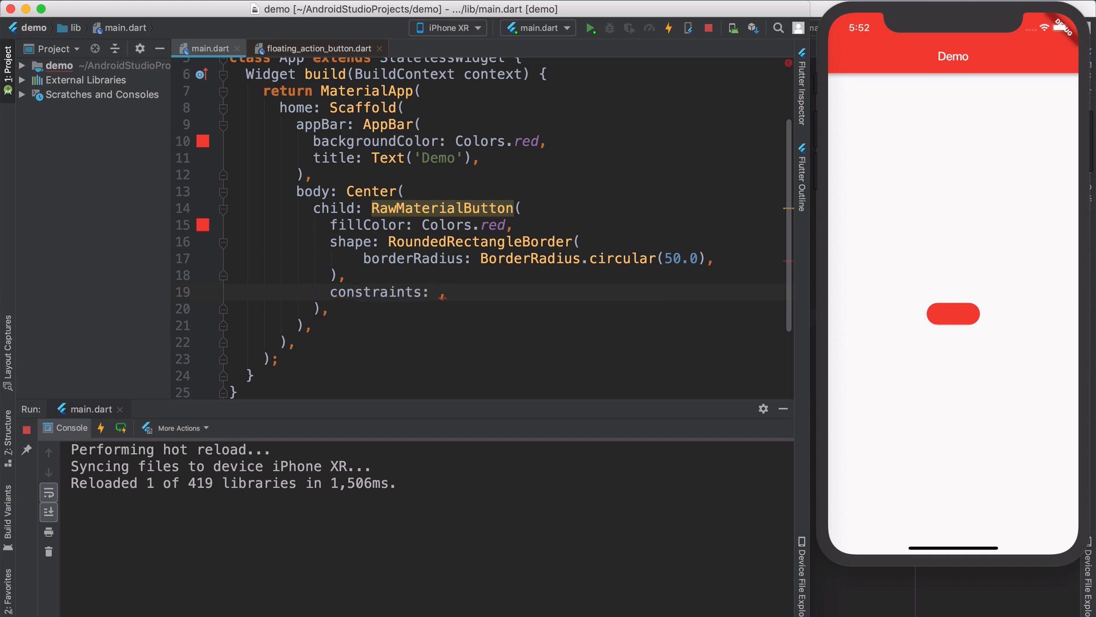
pyautogui.write('BoxConstraints.tightFor(')
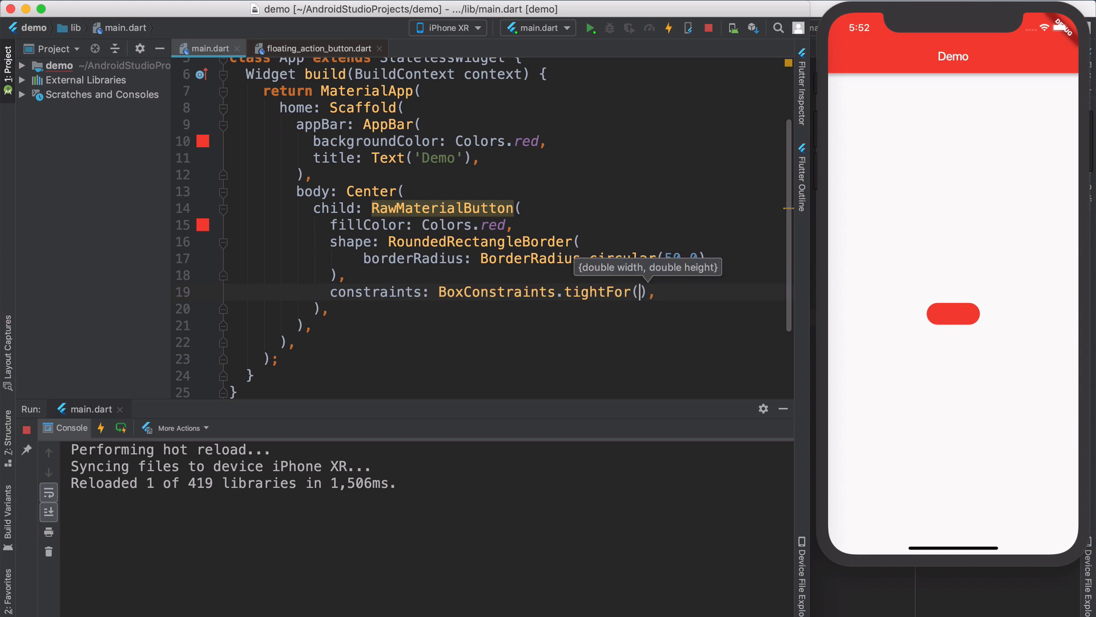
pyautogui.write('height:')
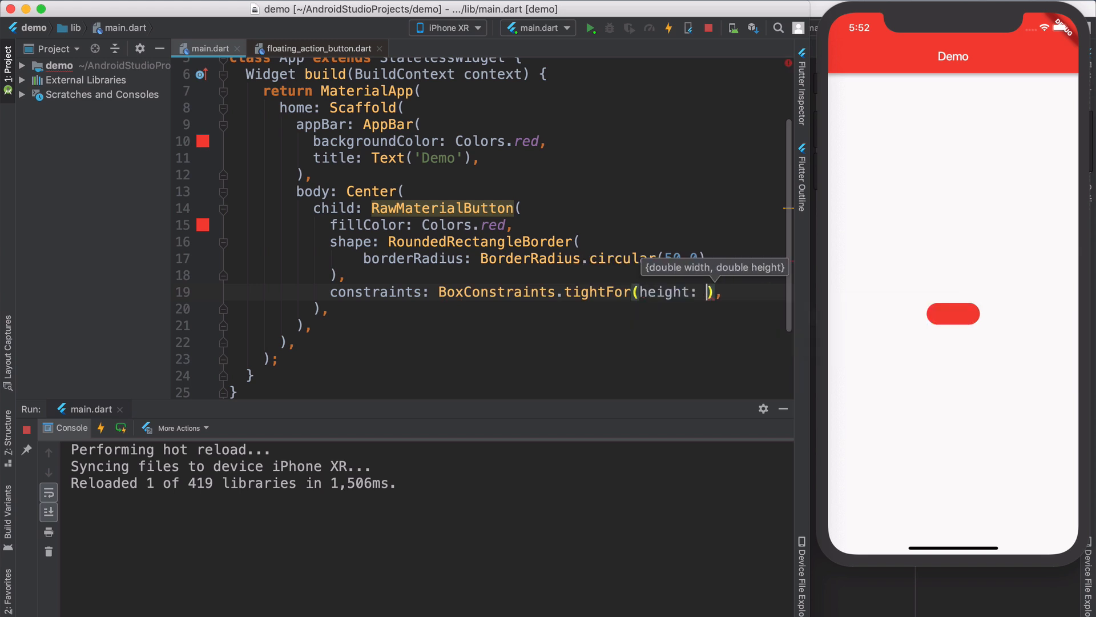
pyautogui.write('50.0, w')
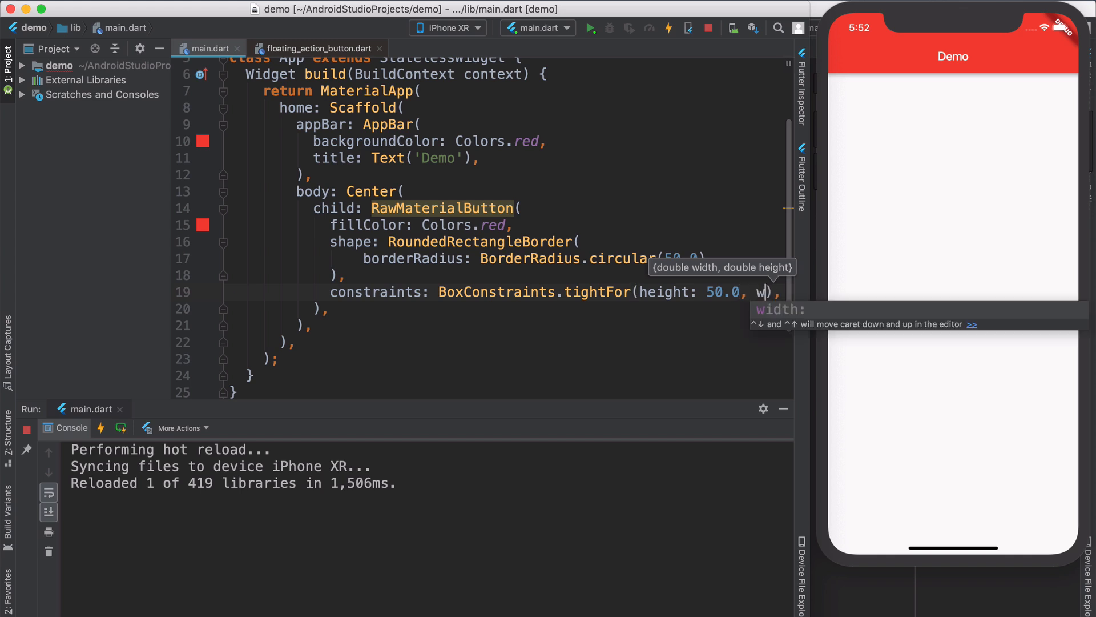
pyautogui.write('100.0')
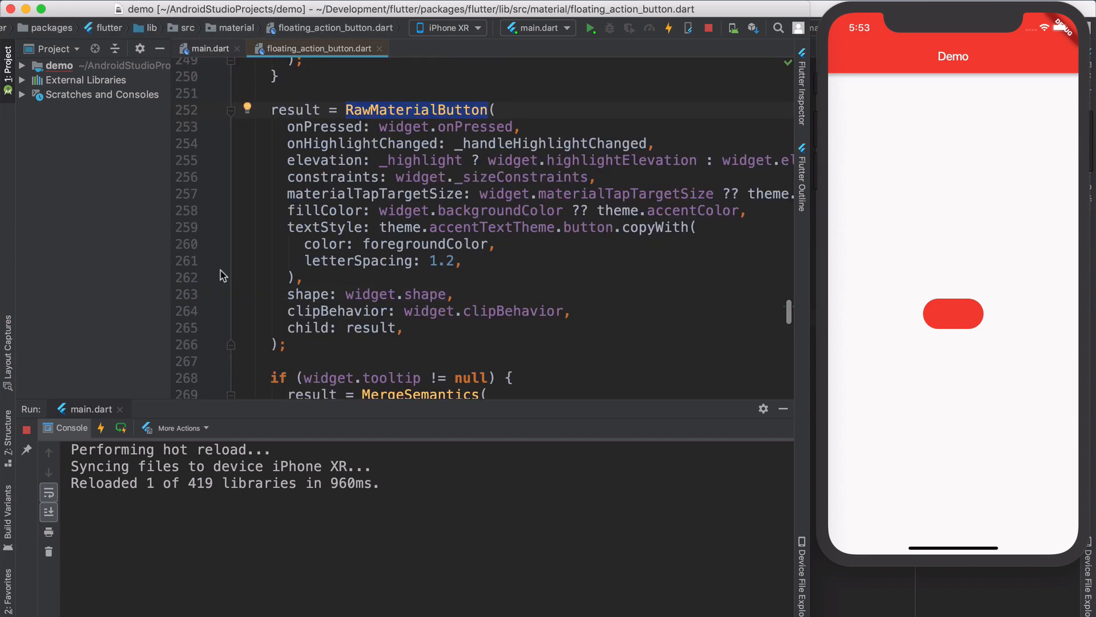
pyautogui.moveTo(304, 133)
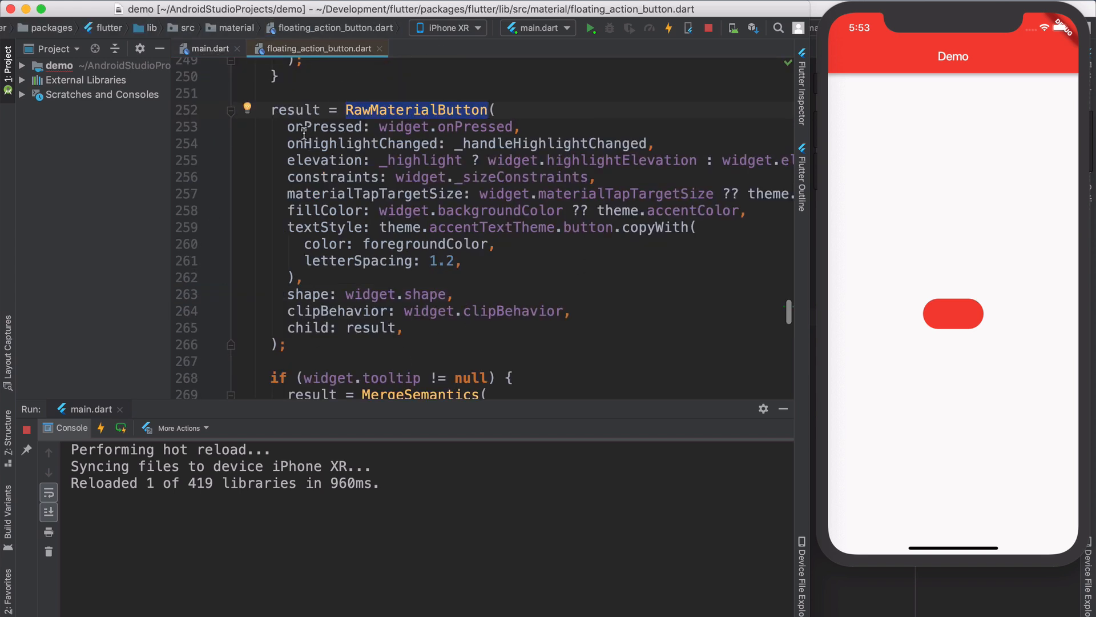
# - Switch back to the main.dart editor
pyautogui.click(208, 48)
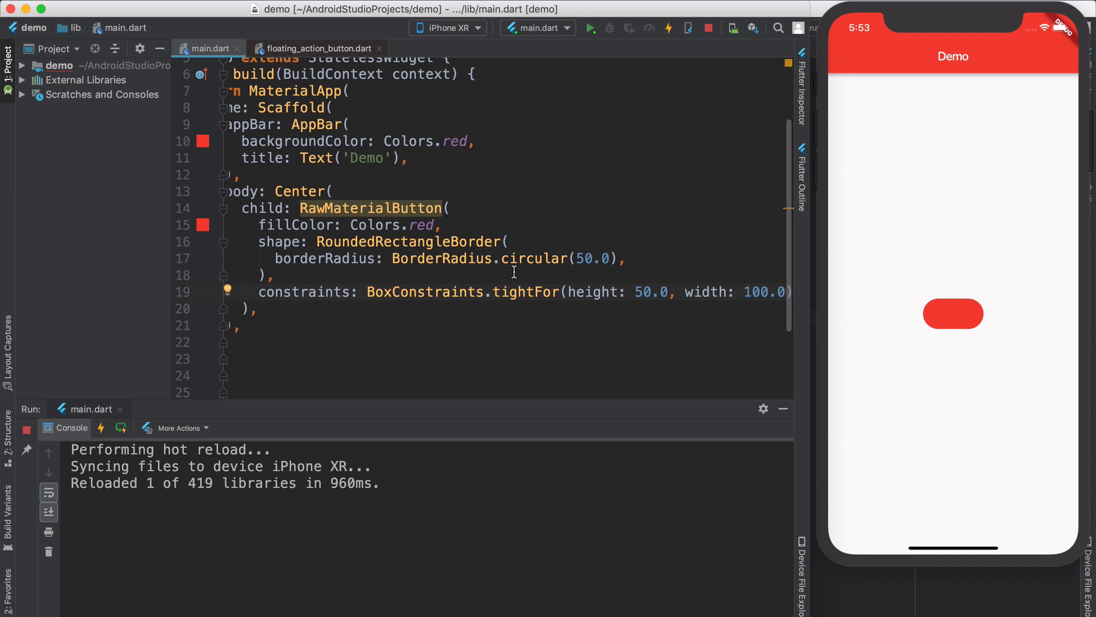